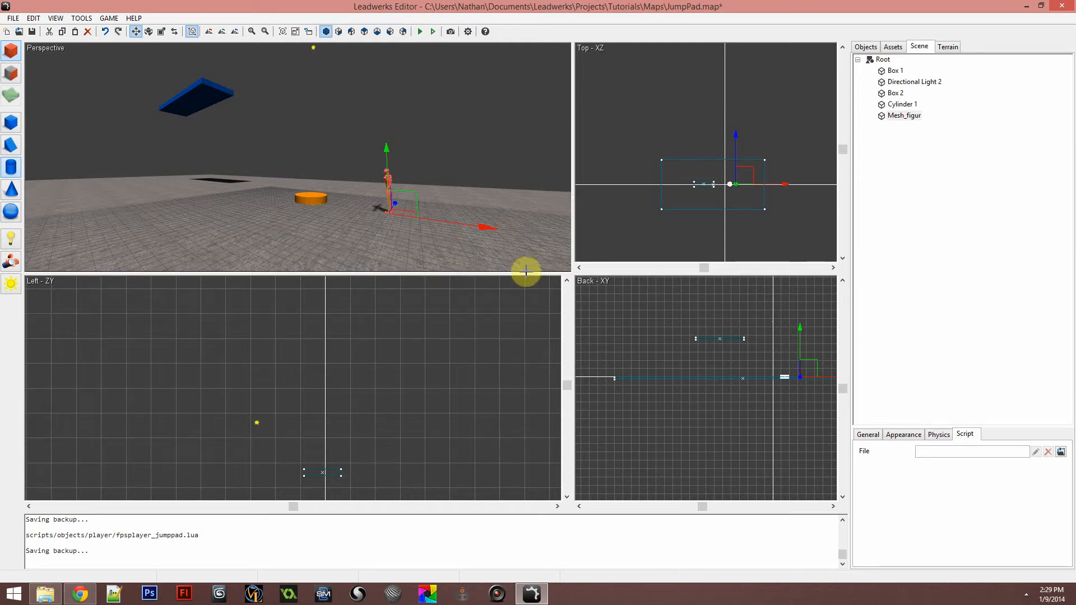
pyautogui.moveTo(353, 130)
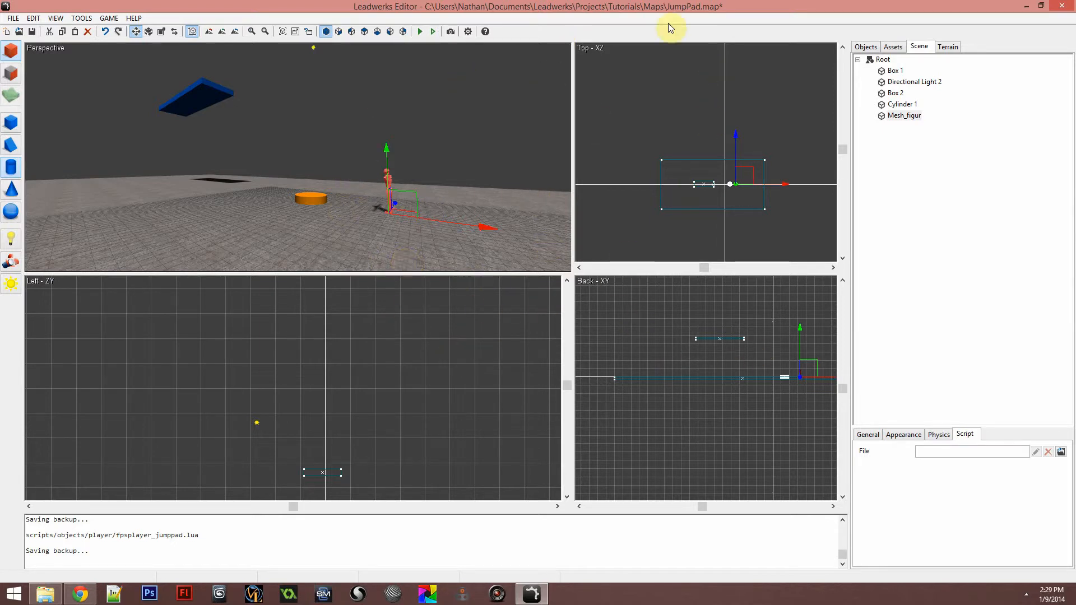
pyautogui.moveTo(374, 170)
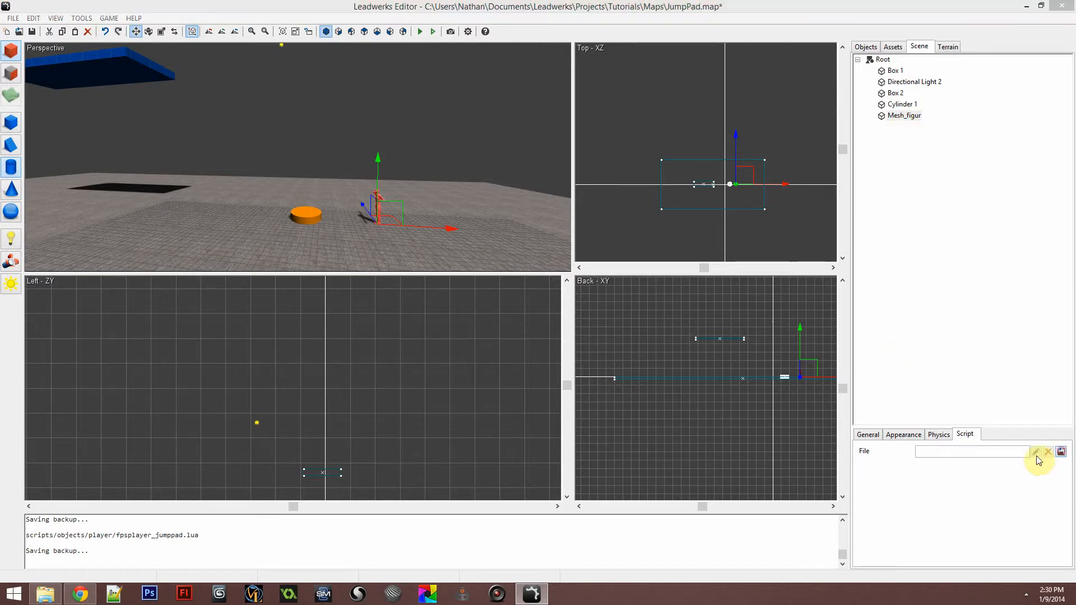
# Duplicate FPSPlayer.lua in the player's script browser.
pyautogui.click(1036, 451)
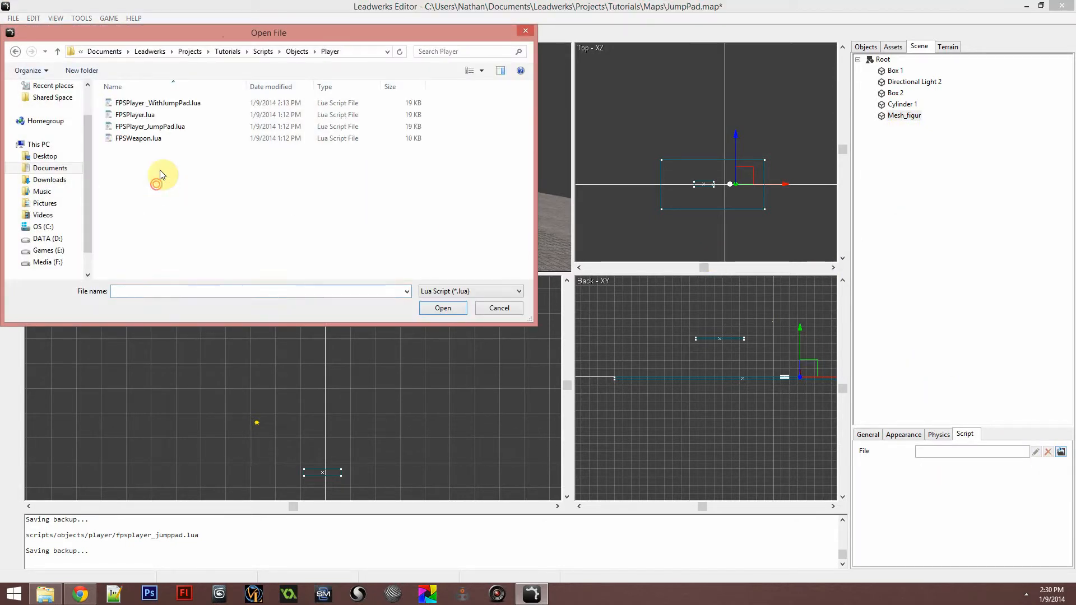
pyautogui.click(135, 115)
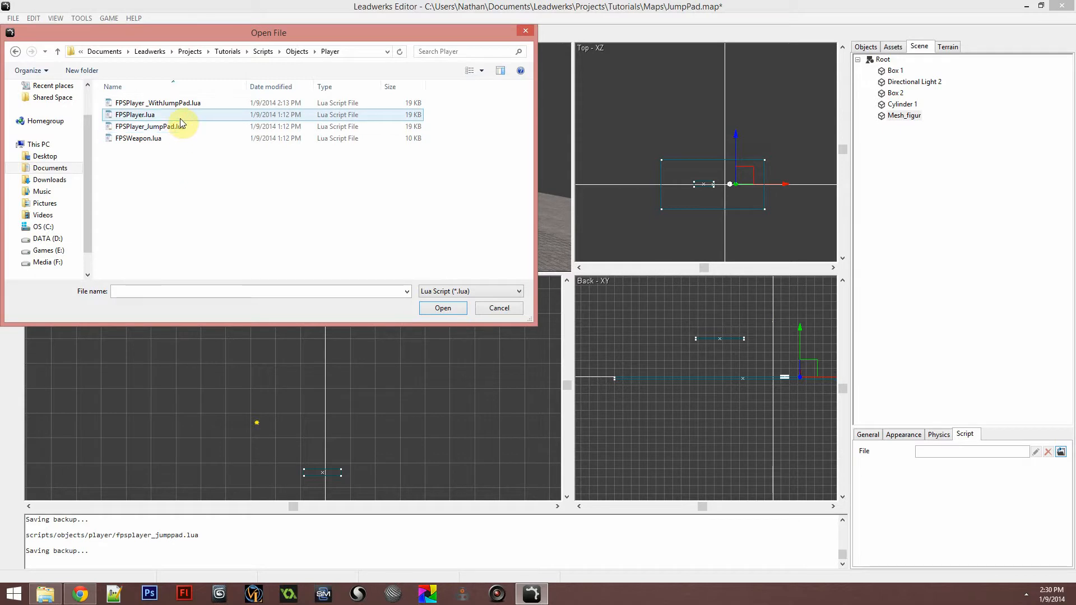
pyautogui.rightClick(216, 219)
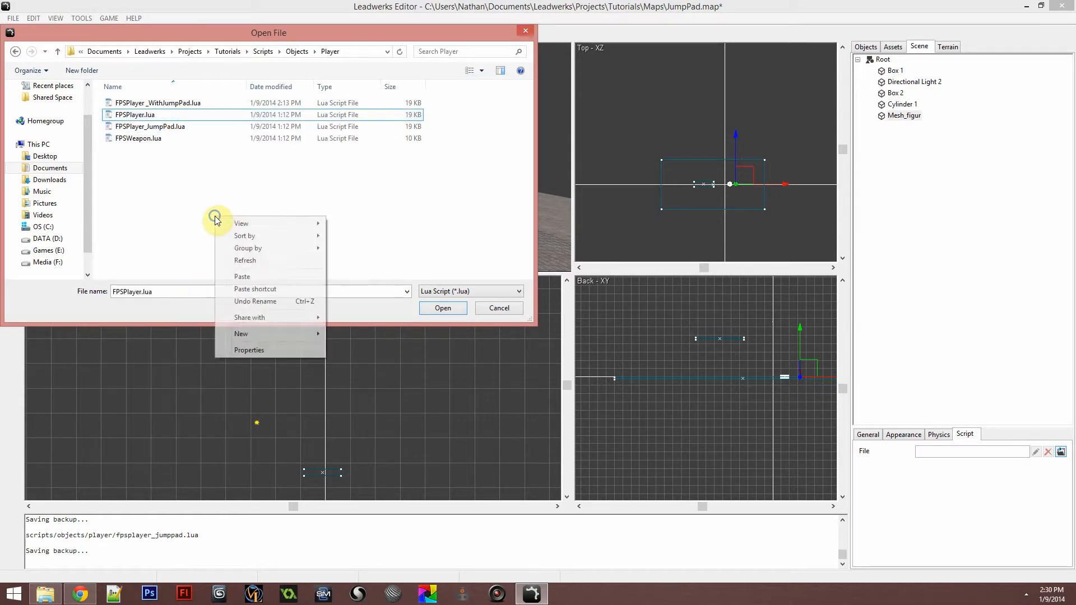
pyautogui.click(243, 275)
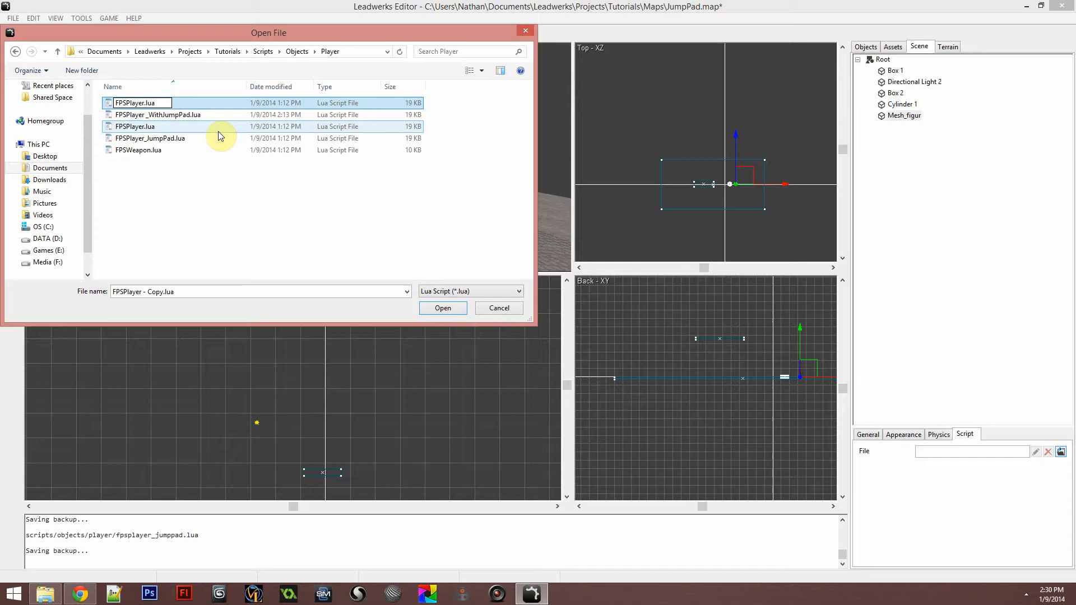
# Rename the copy FPSPlayer_Jump.lua and assign it as the player's script.
pyautogui.write('_Jump')
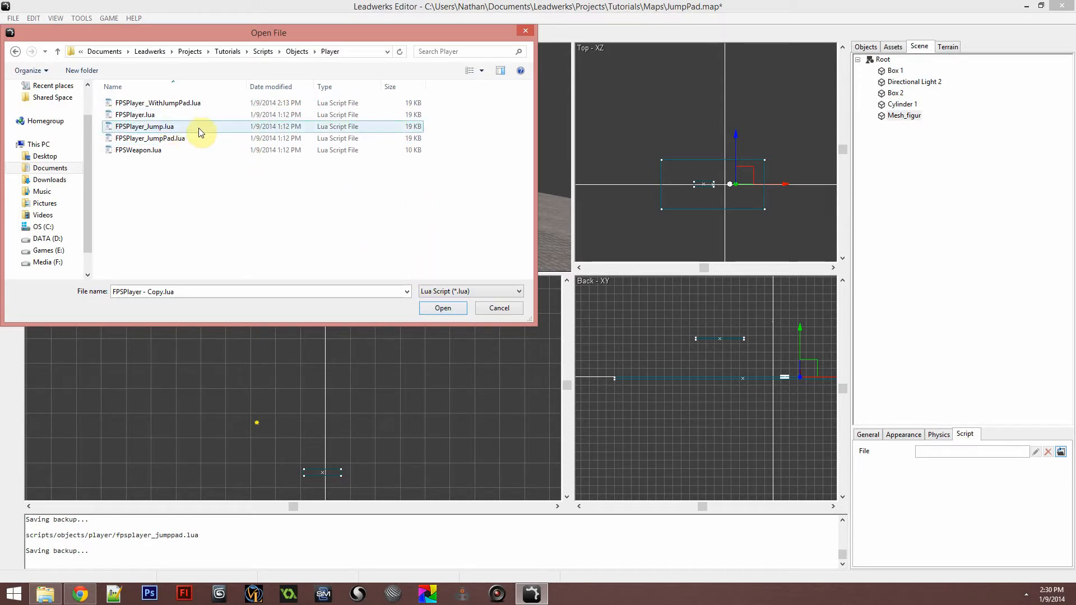
pyautogui.click(442, 308)
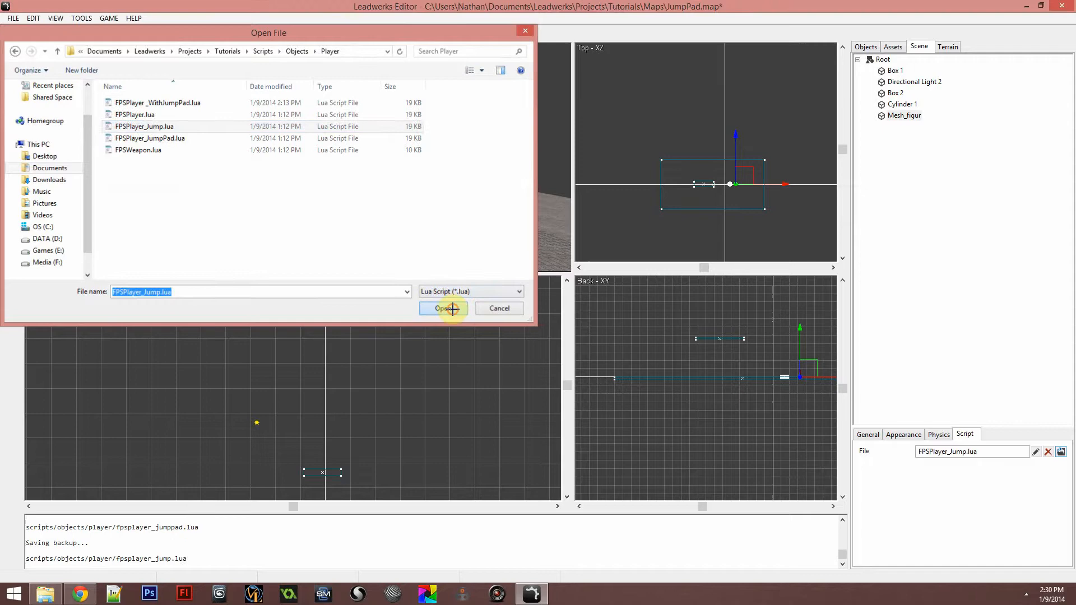
pyautogui.click(444, 308)
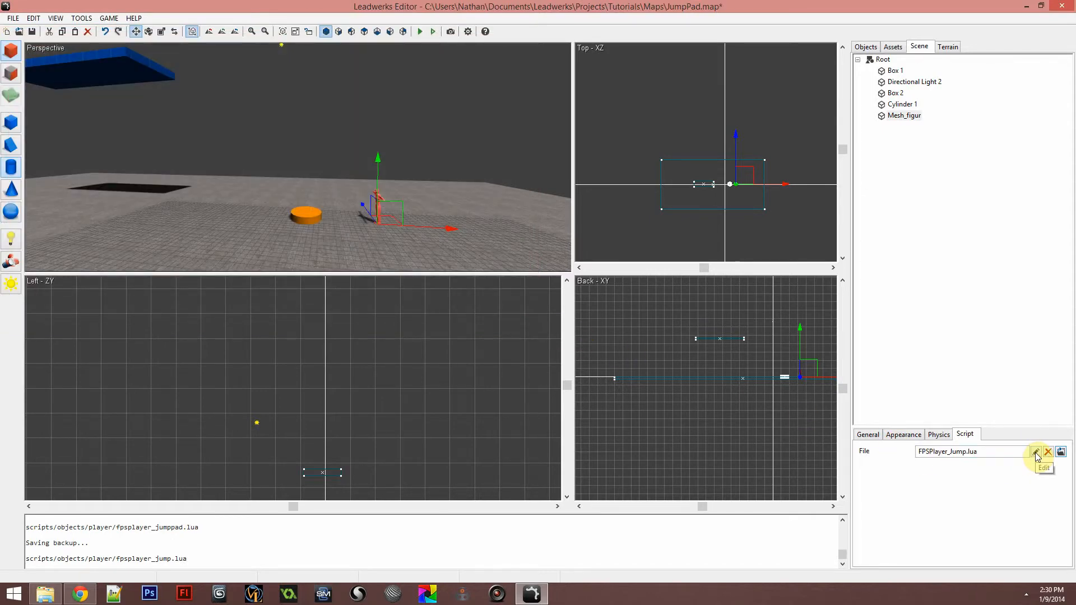
# Add function Script:TriggerJump()--in at the end of FPSPlayer_Jump.lua.
pyautogui.click(1035, 451)
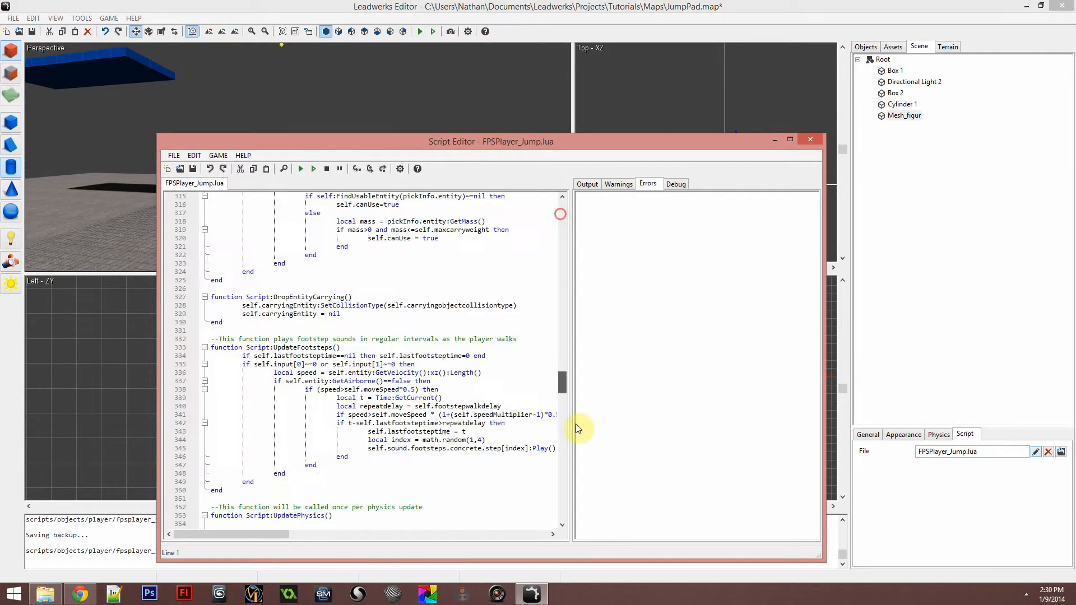
pyautogui.scroll(-3)
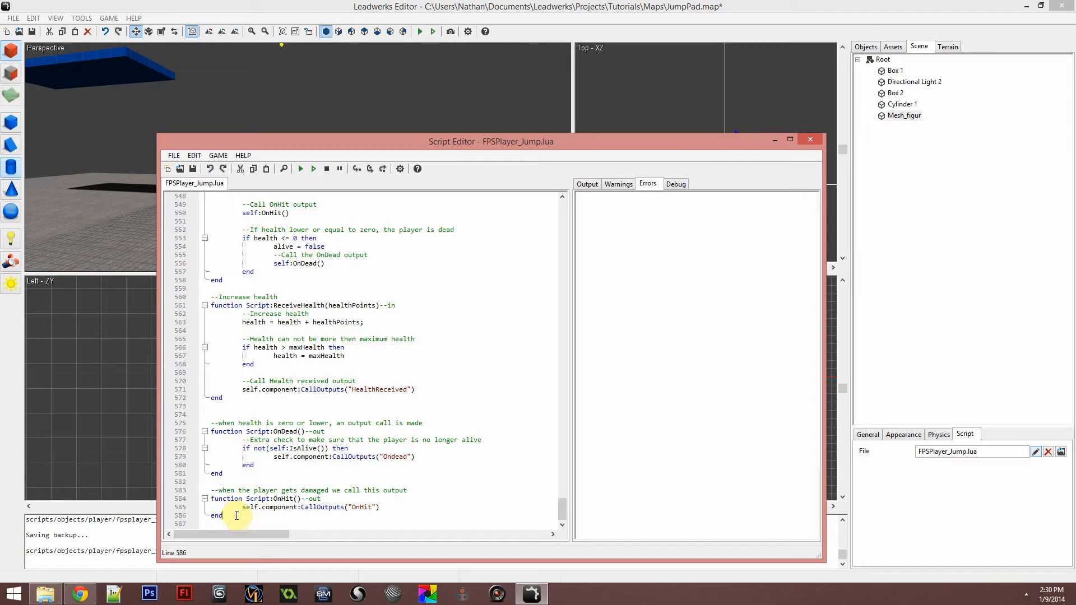
pyautogui.write('function S')
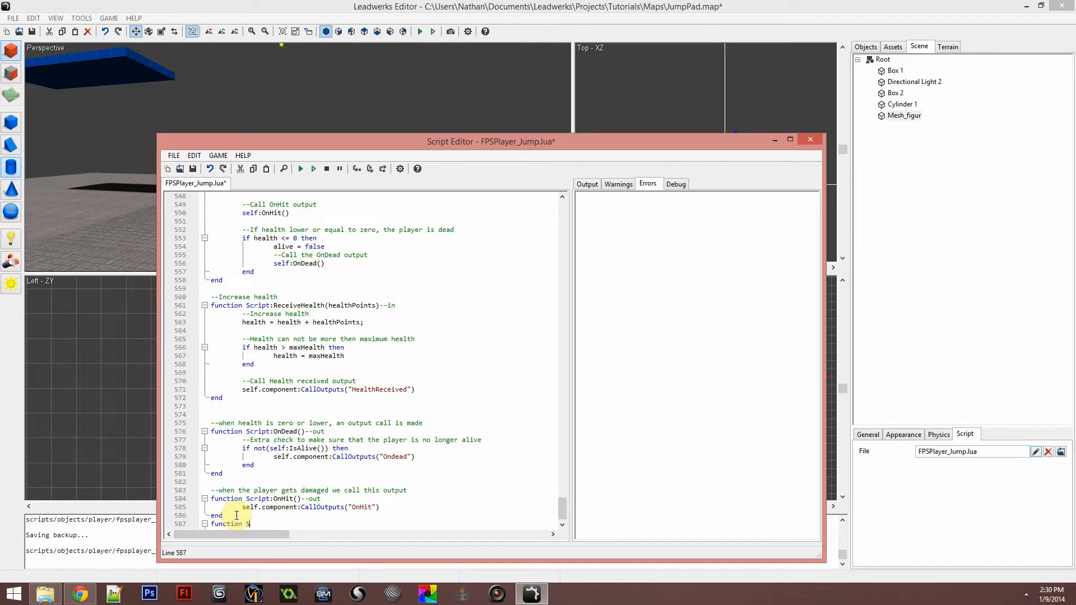
pyautogui.write('cript:')
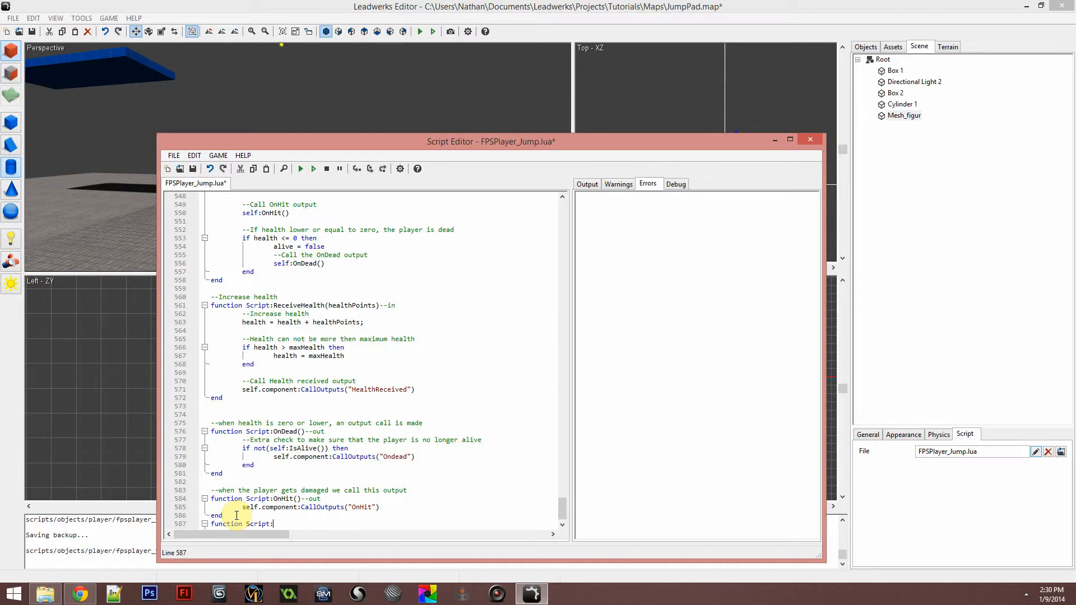
pyautogui.write('Trigg')
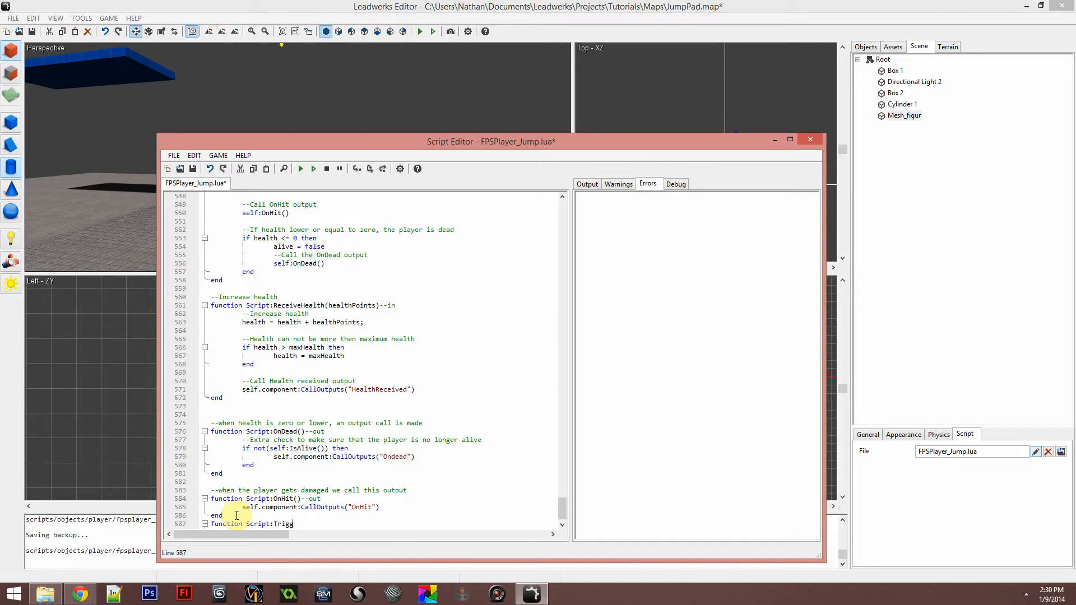
pyautogui.write('erJu')
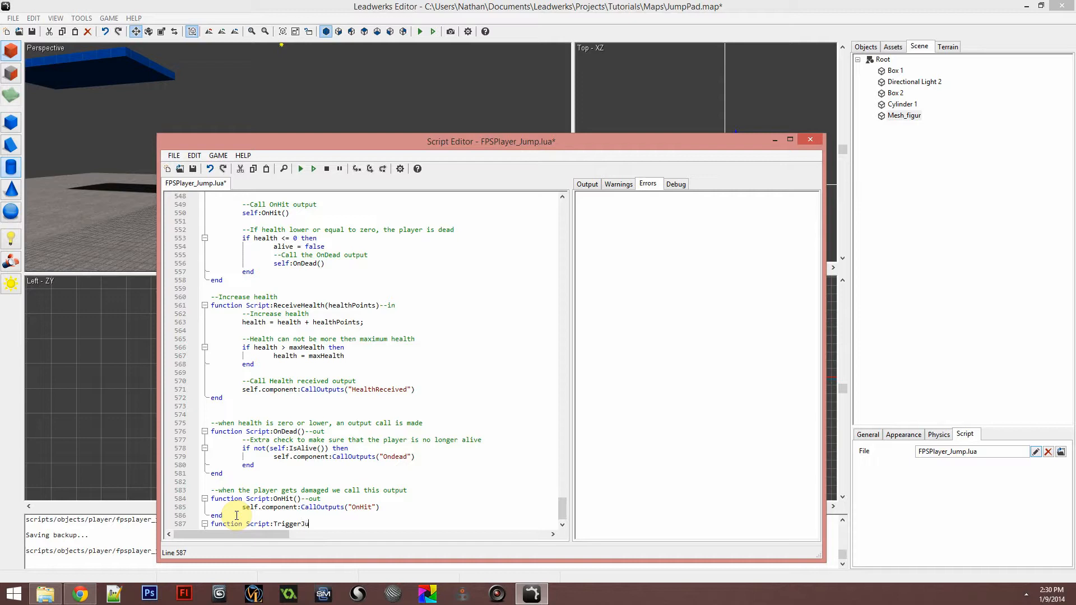
pyautogui.write('mp')
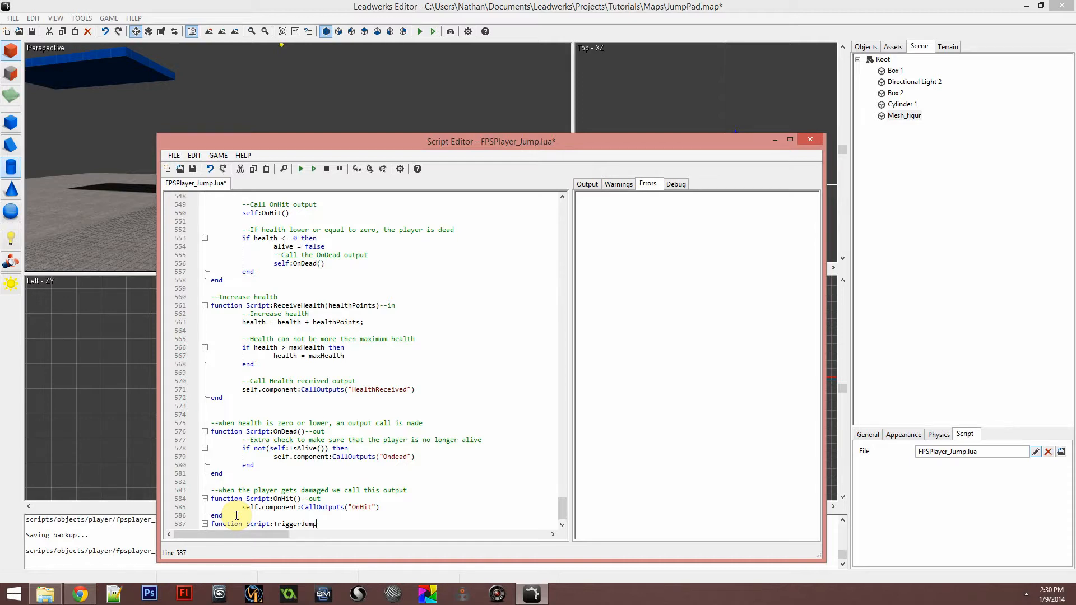
pyautogui.write('()')
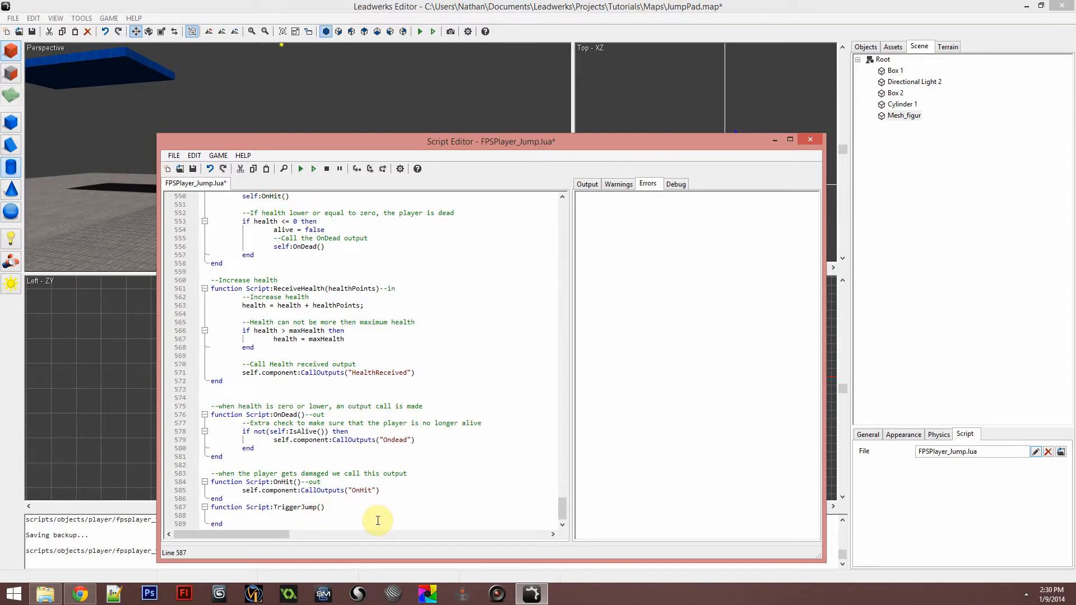
pyautogui.write('--in')
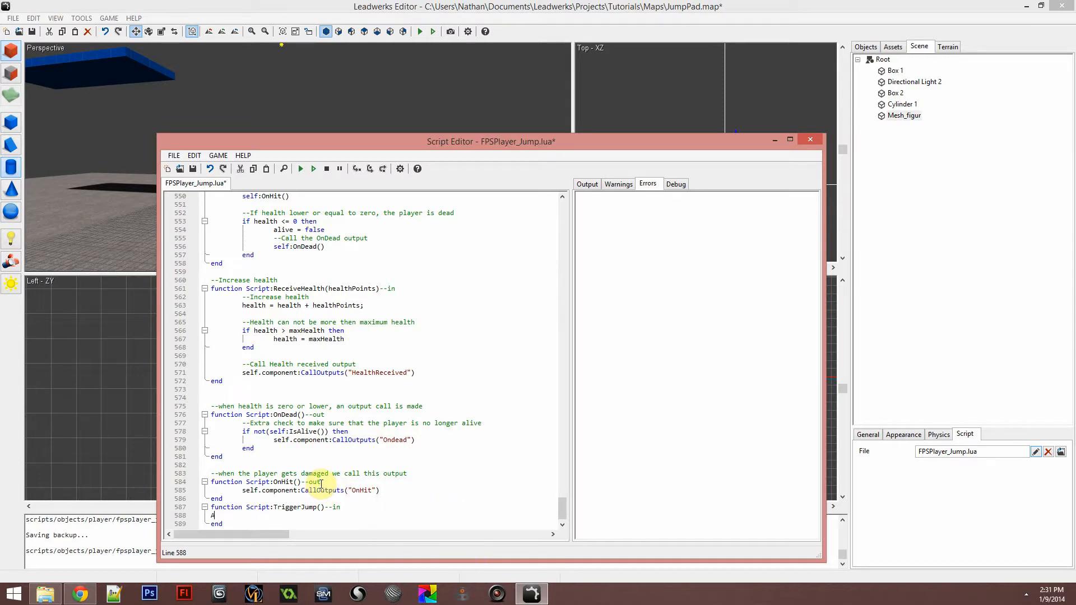
# Start the TriggerJump body with an AddForce() call.
pyautogui.write('AddForc')
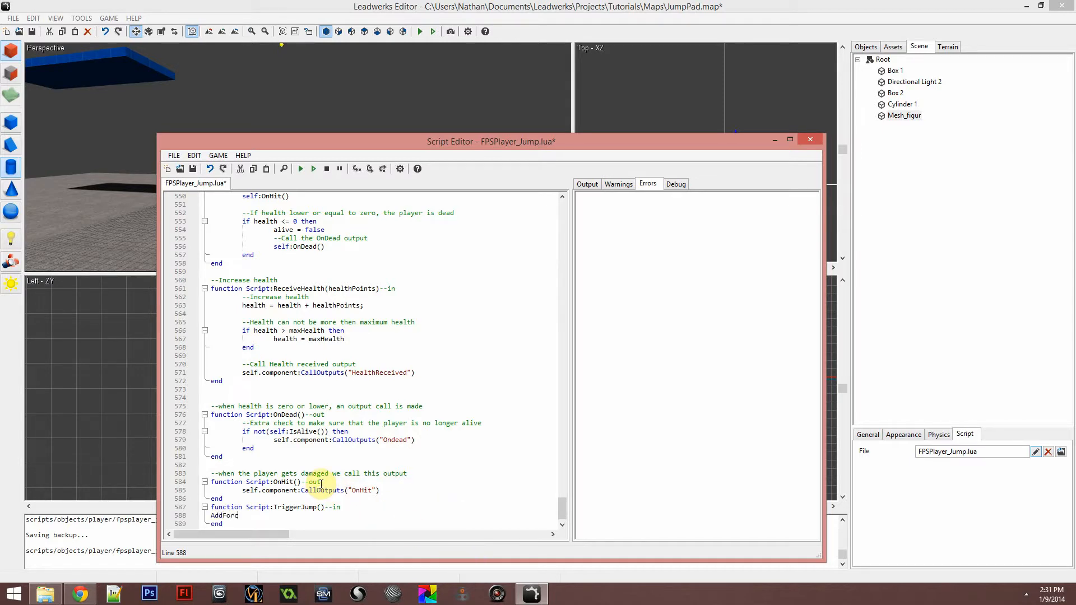
pyautogui.write('e()')
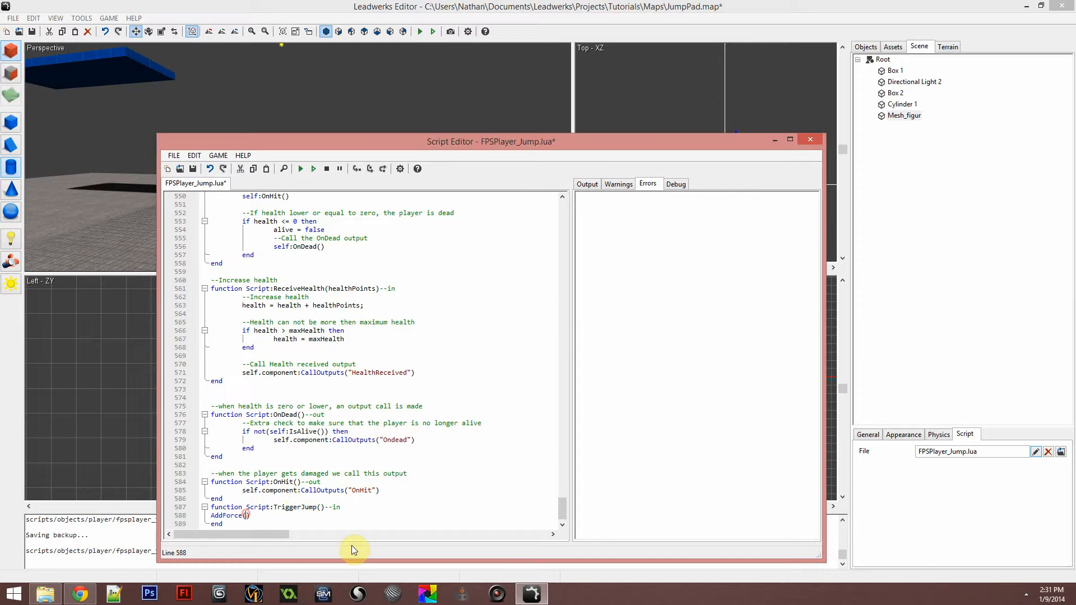
# Change the line to self.entity:AddForce with an upward force, then save and close the script.
pyautogui.write('x,y,z')
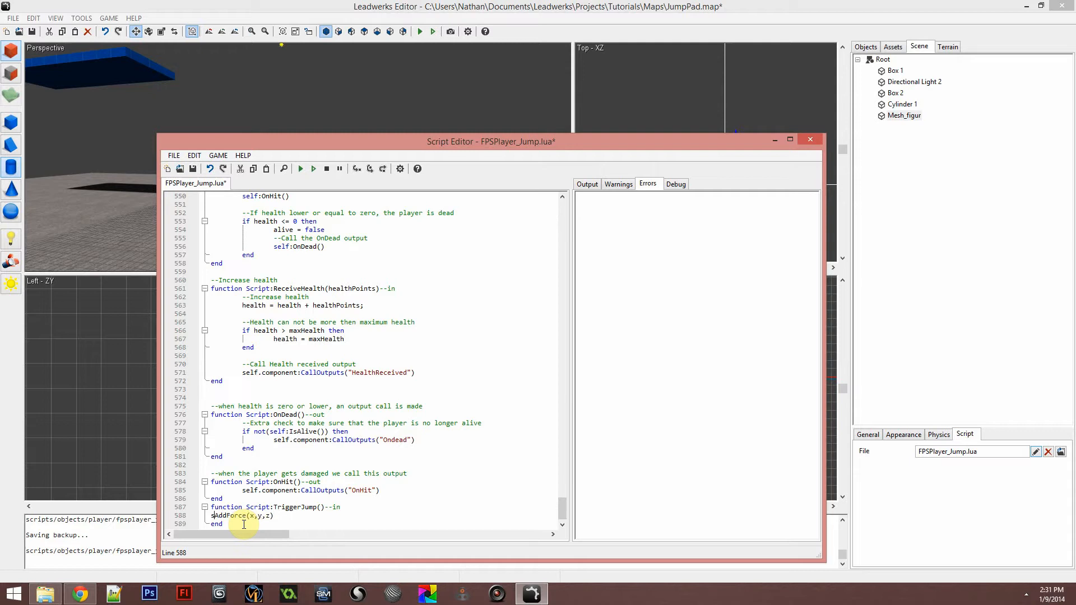
pyautogui.write('self.entity:')
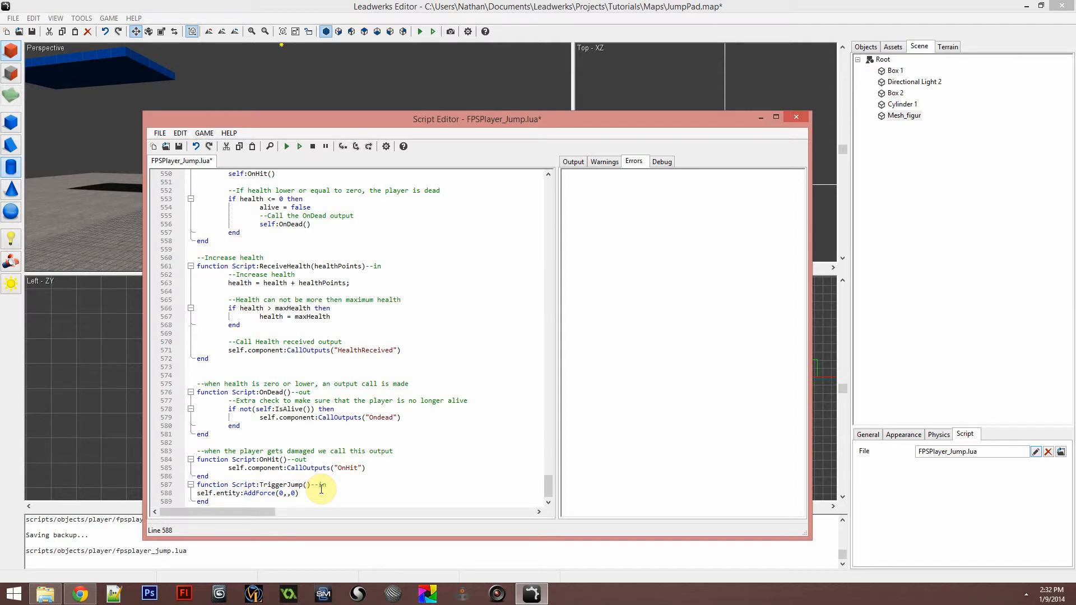
pyautogui.write('50')
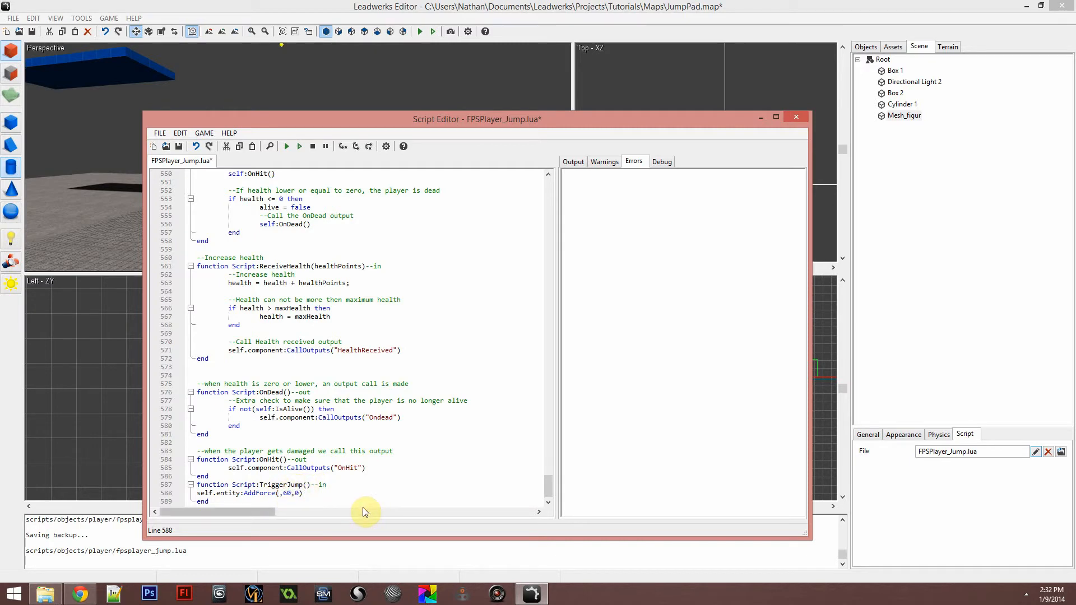
pyautogui.write('50')
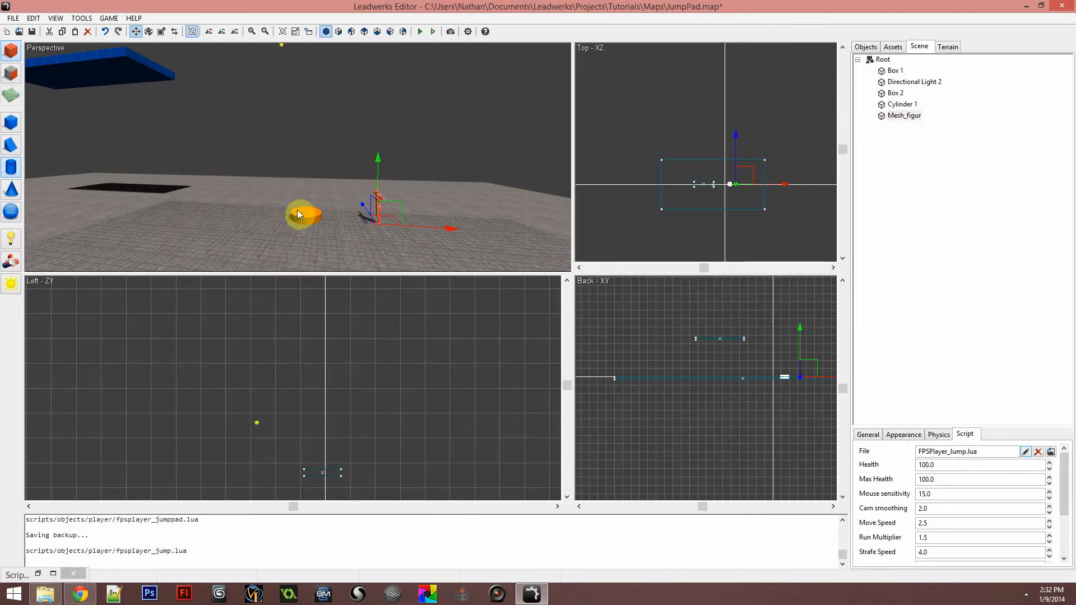
# Attach Triggers/CollisionTrigger.lua to the orange cylinder jump pad.
pyautogui.click(1038, 451)
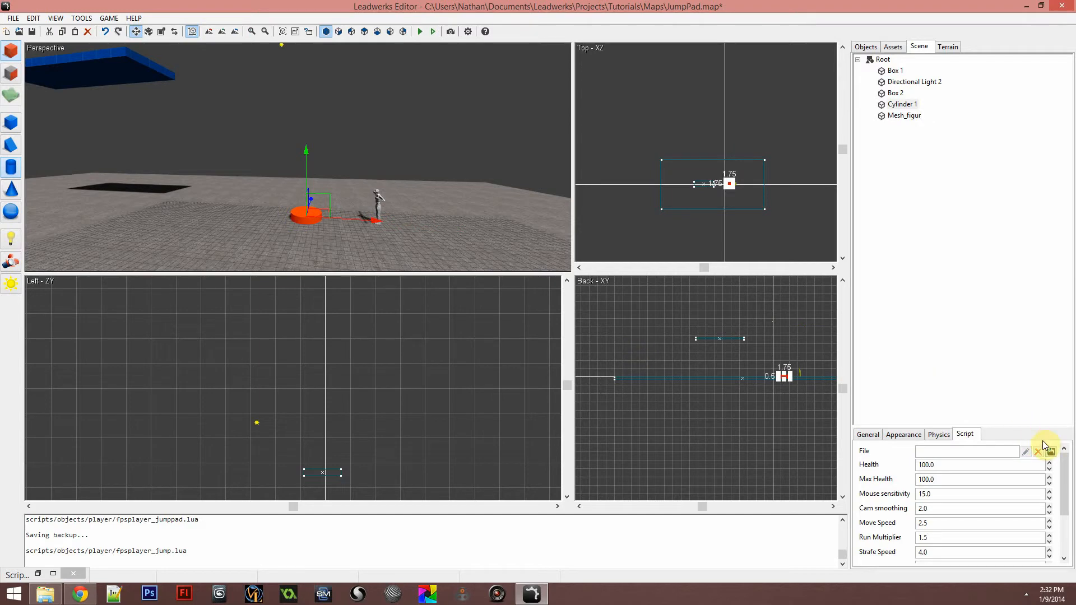
pyautogui.click(1049, 452)
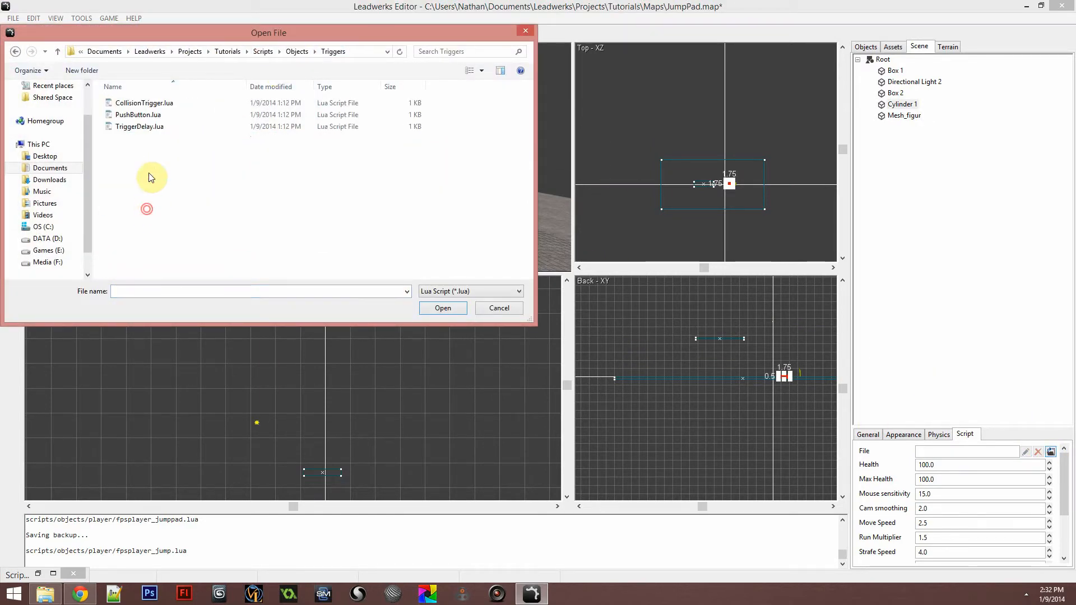
pyautogui.doubleClick(144, 103)
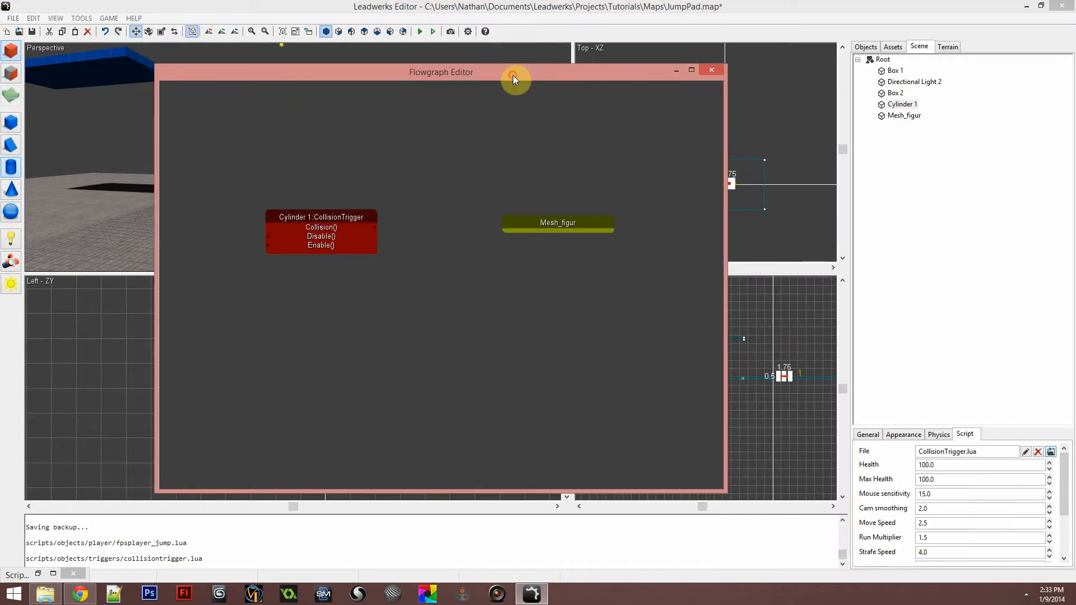
# Remove Cylinder 1's CollisionTrigger node from the flowgraph.
pyautogui.rightClick(356, 246)
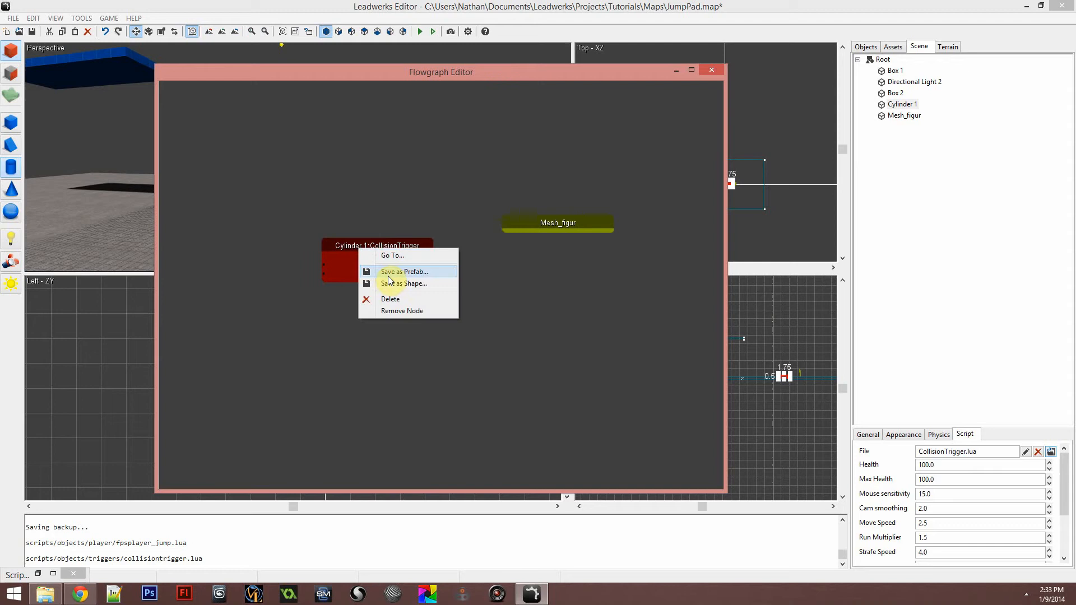
pyautogui.click(402, 310)
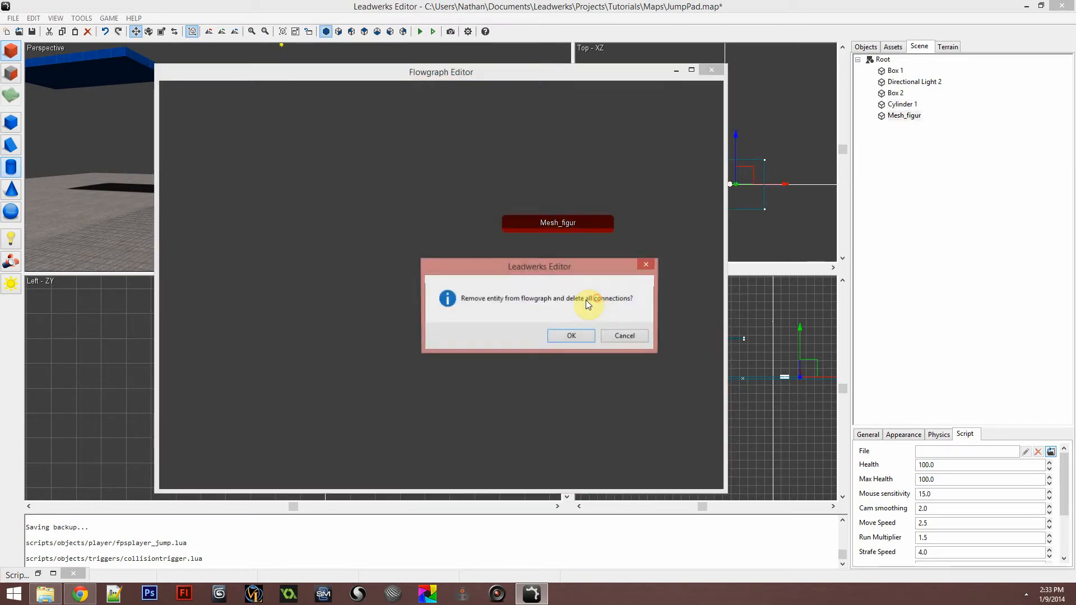
pyautogui.click(571, 335)
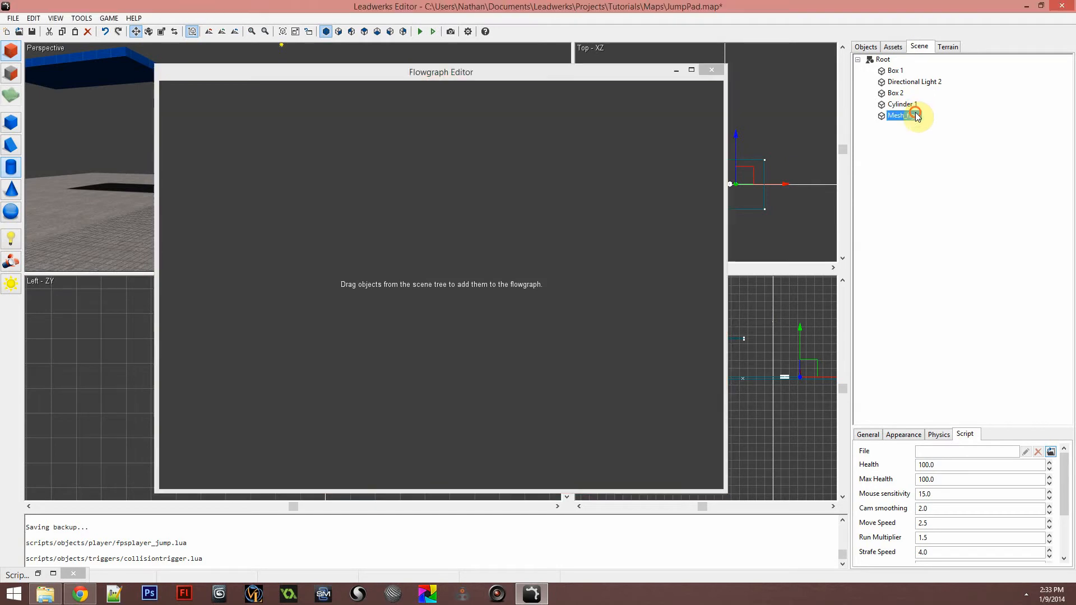
# Drop Mesh_figur into the flowgraph, remove it again, and select Mesh_figur in the scene.
pyautogui.moveTo(899, 114); pyautogui.dragTo(574, 182)
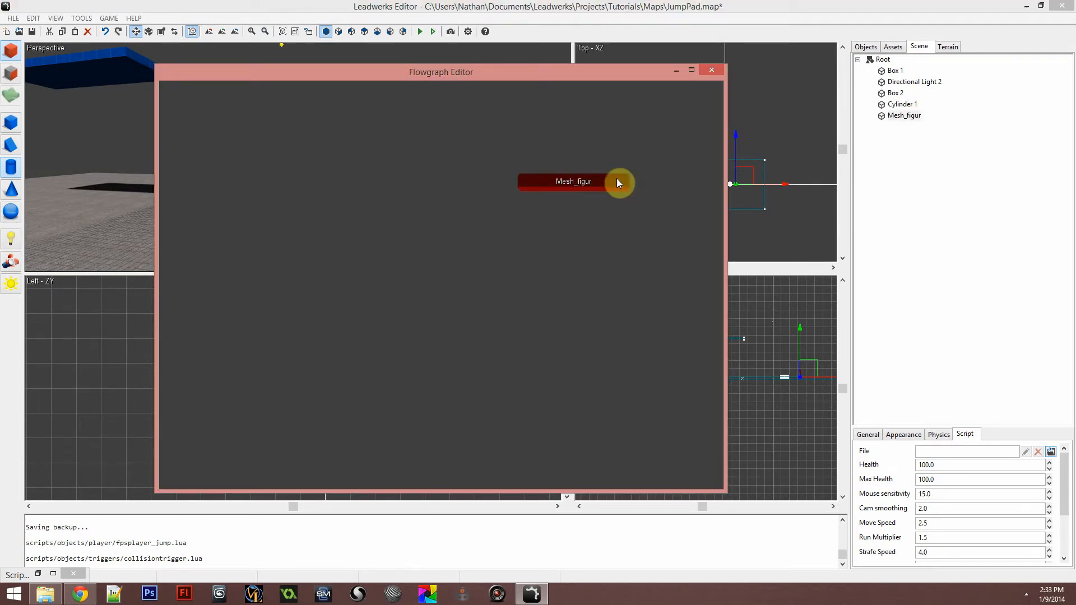
pyautogui.rightClick(615, 182)
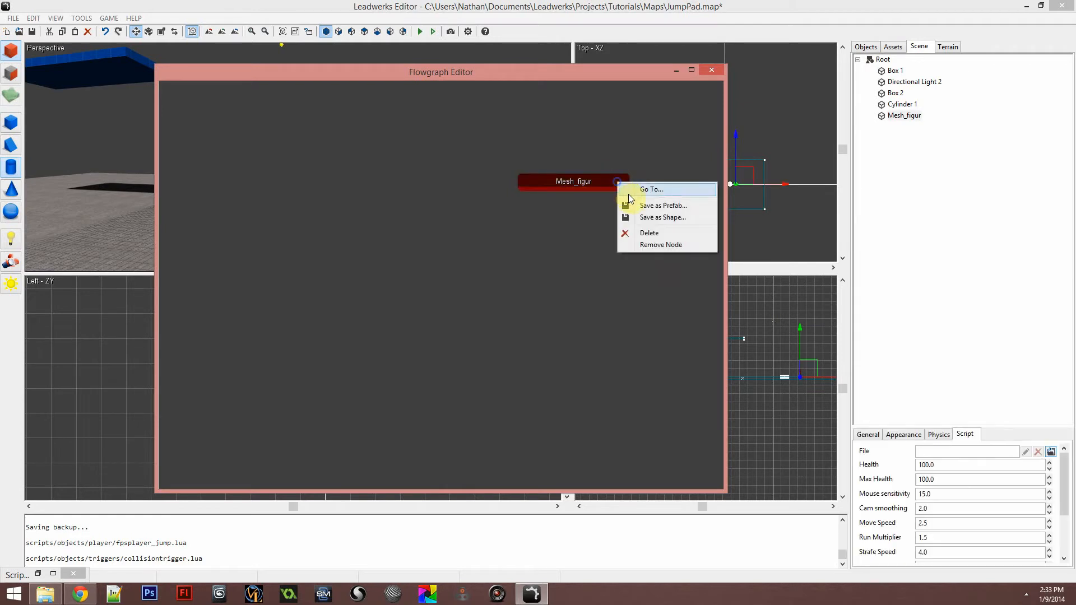
pyautogui.click(661, 246)
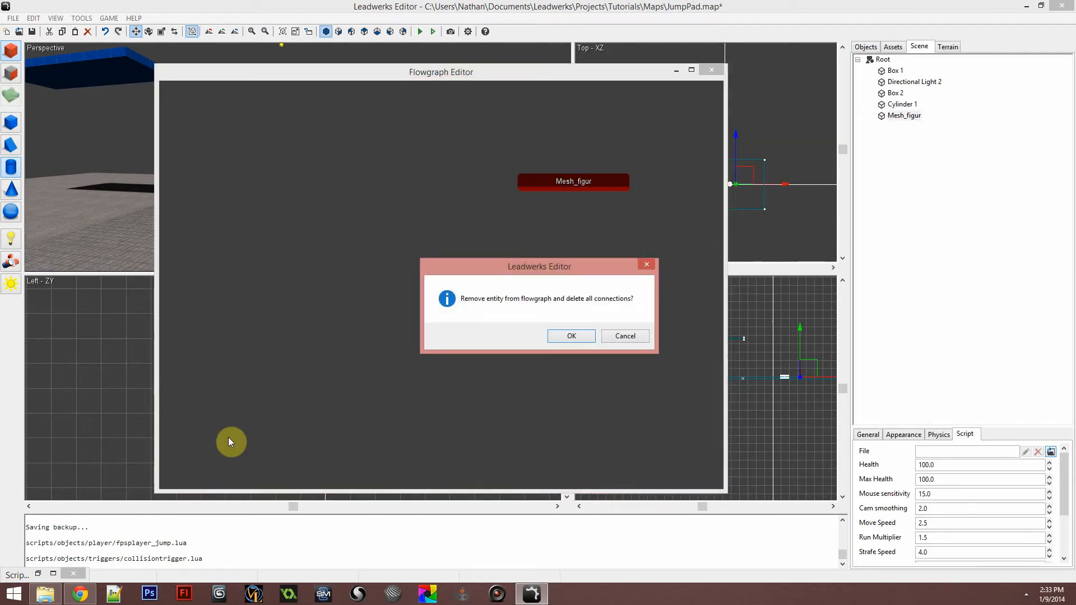
pyautogui.click(570, 335)
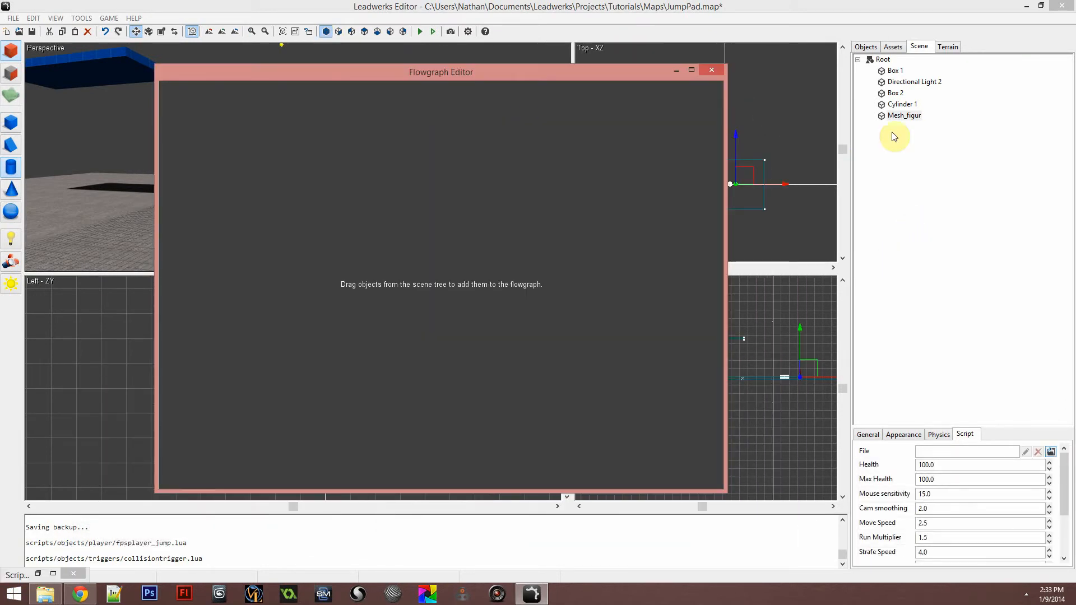
pyautogui.click(902, 103)
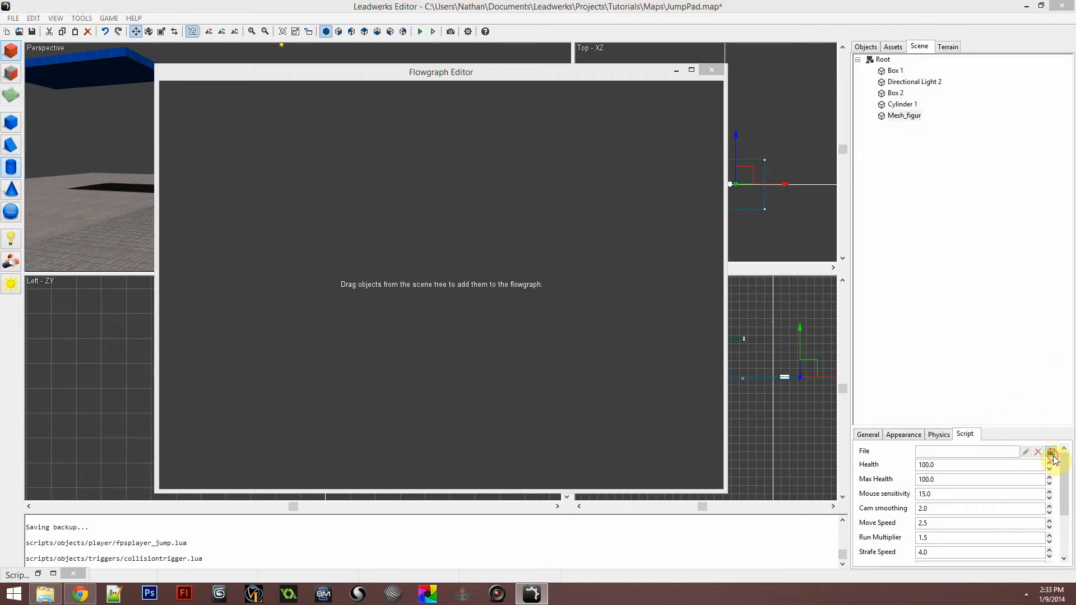
# Assign FPSPlayer_Jump.lua to Mesh_figur and wire Cylinder 1's Collision() to its TriggerJump().
pyautogui.click(1050, 451)
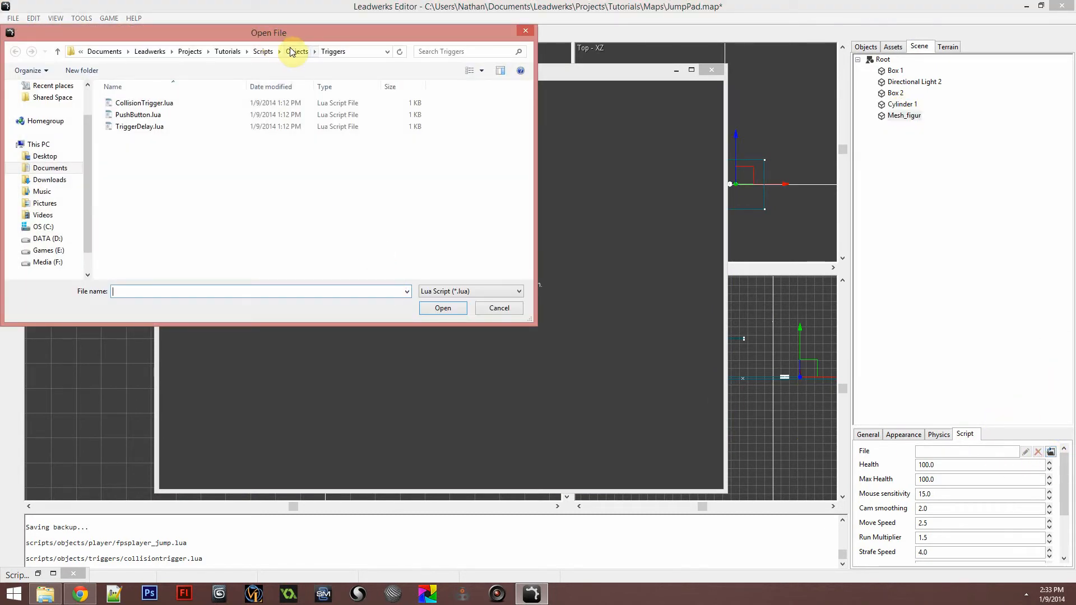
pyautogui.click(298, 51)
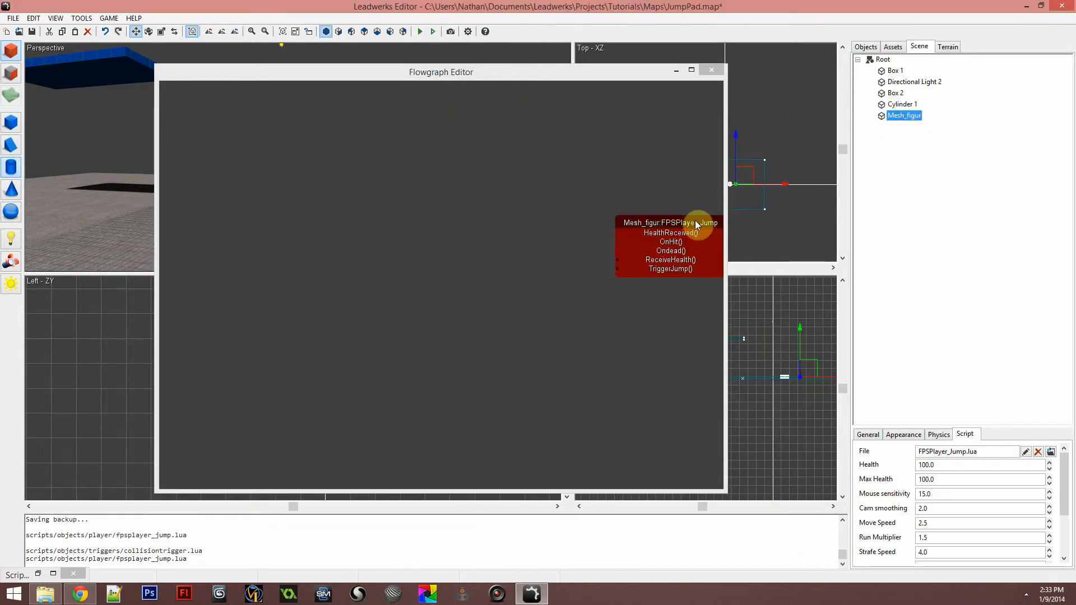
pyautogui.moveTo(669, 222); pyautogui.dragTo(504, 148)
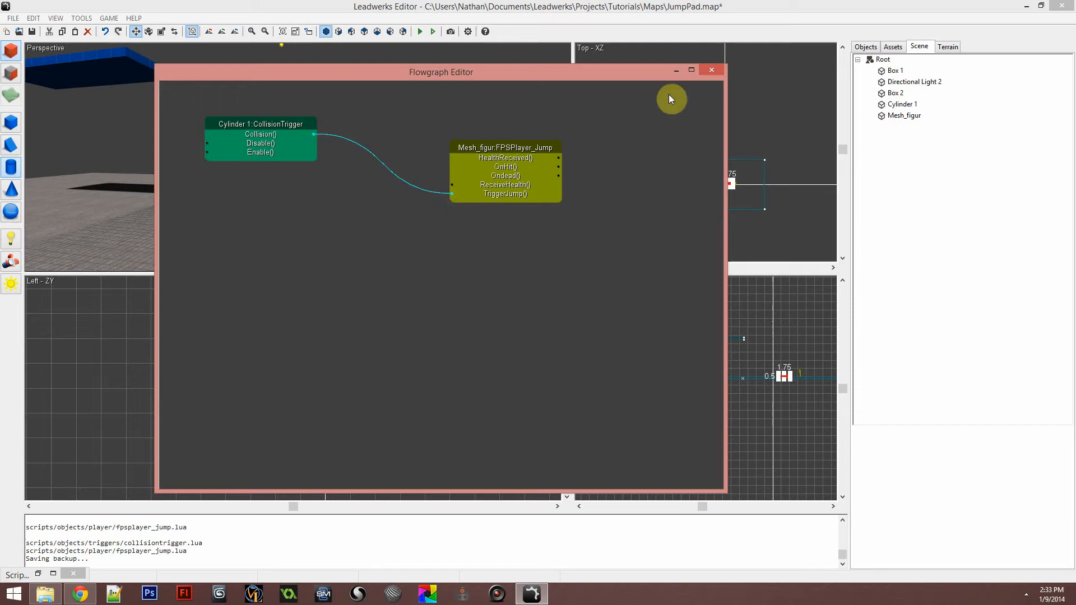
# Close the flowgraph, play-test the jump pad map, and return to the Scene list.
pyautogui.click(710, 70)
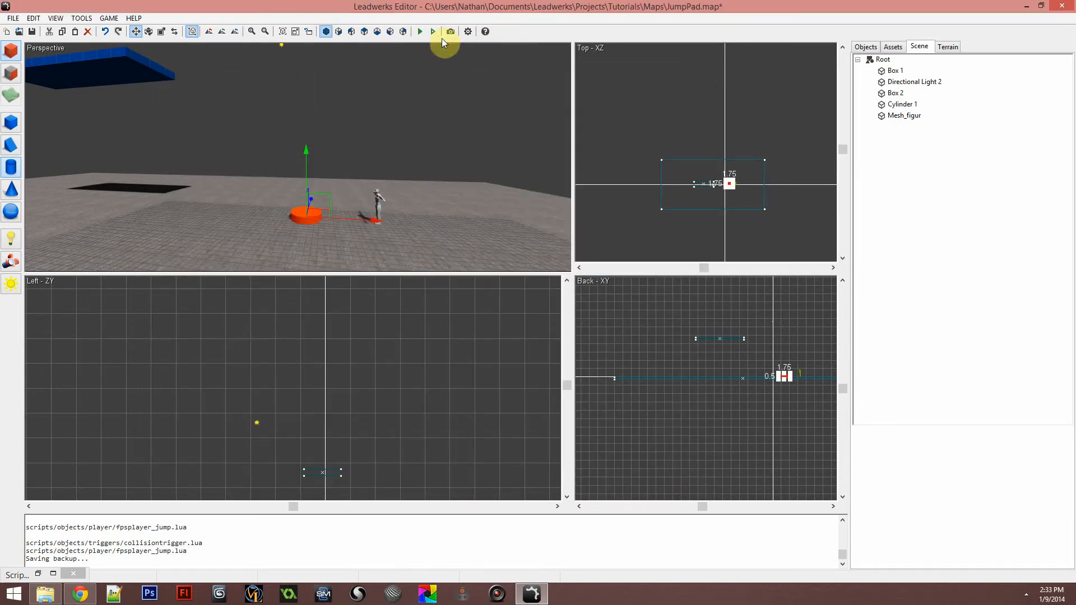
pyautogui.click(420, 31)
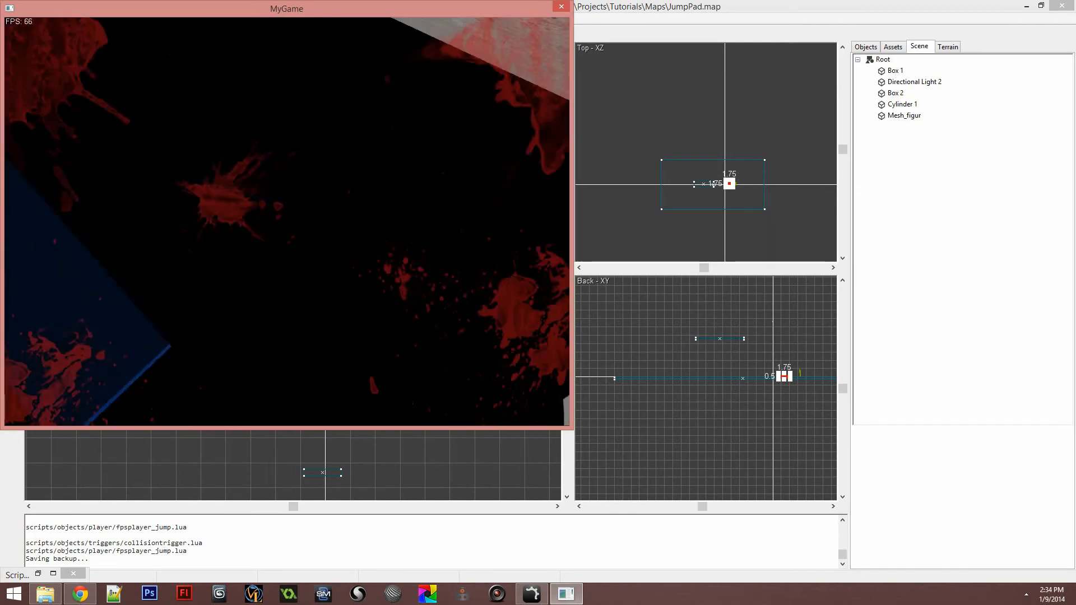
pyautogui.click(561, 6)
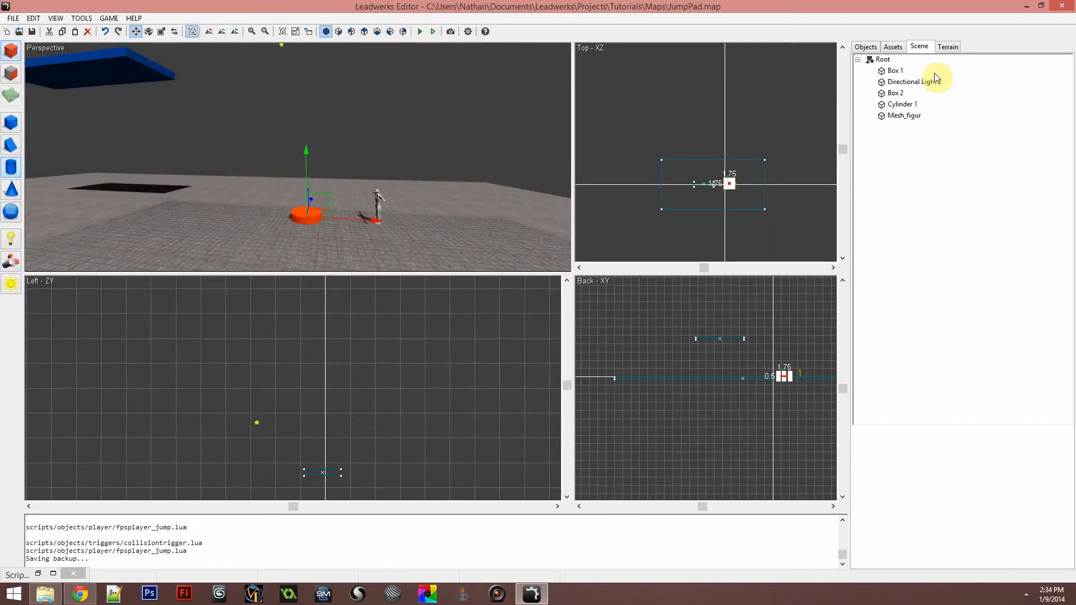
pyautogui.click(865, 47)
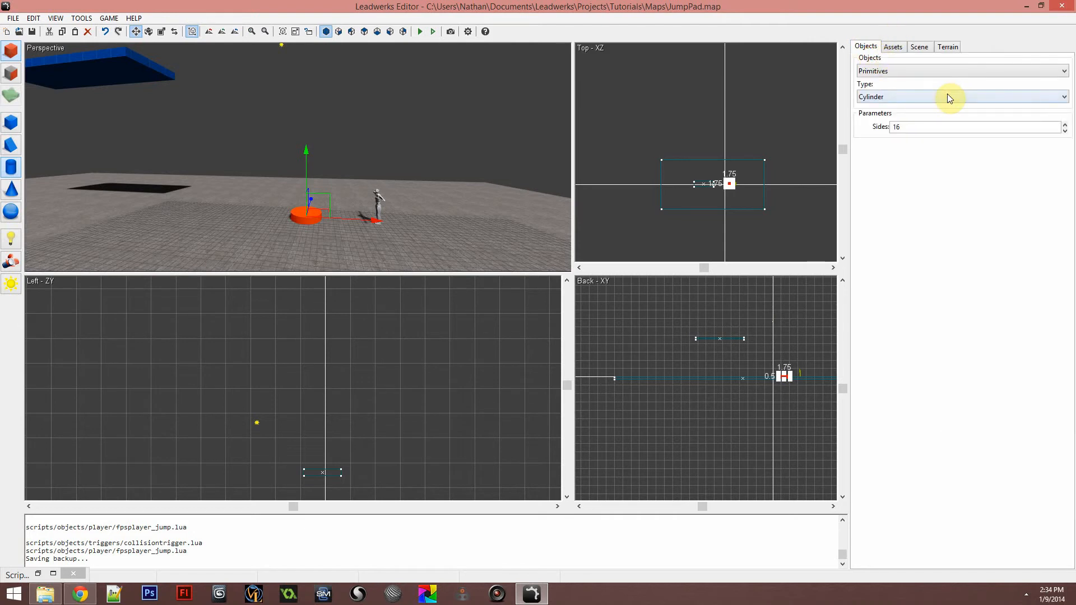
pyautogui.moveTo(912, 41)
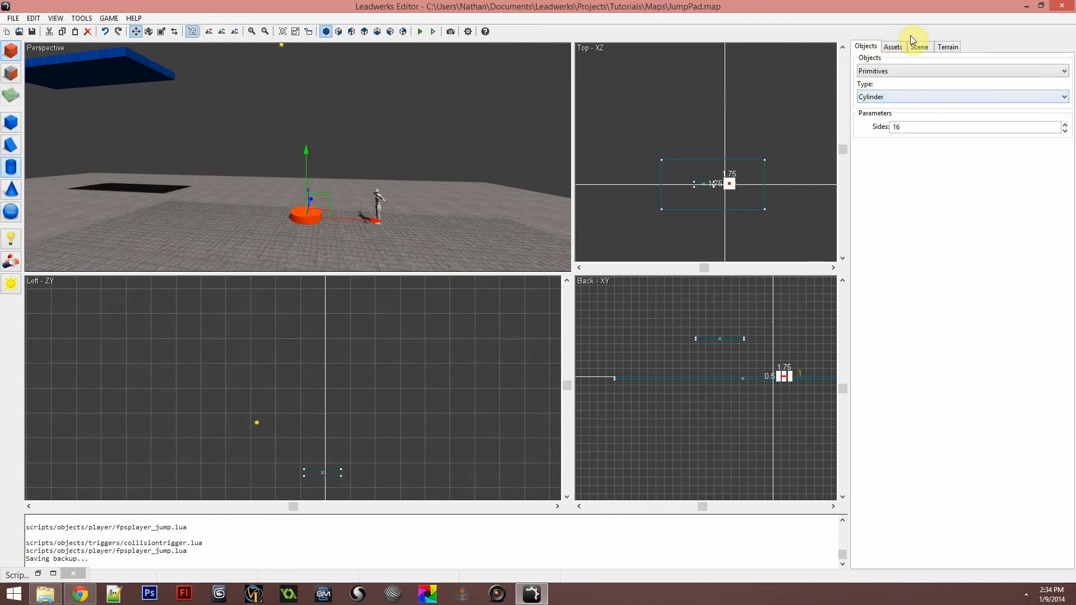
pyautogui.click(918, 46)
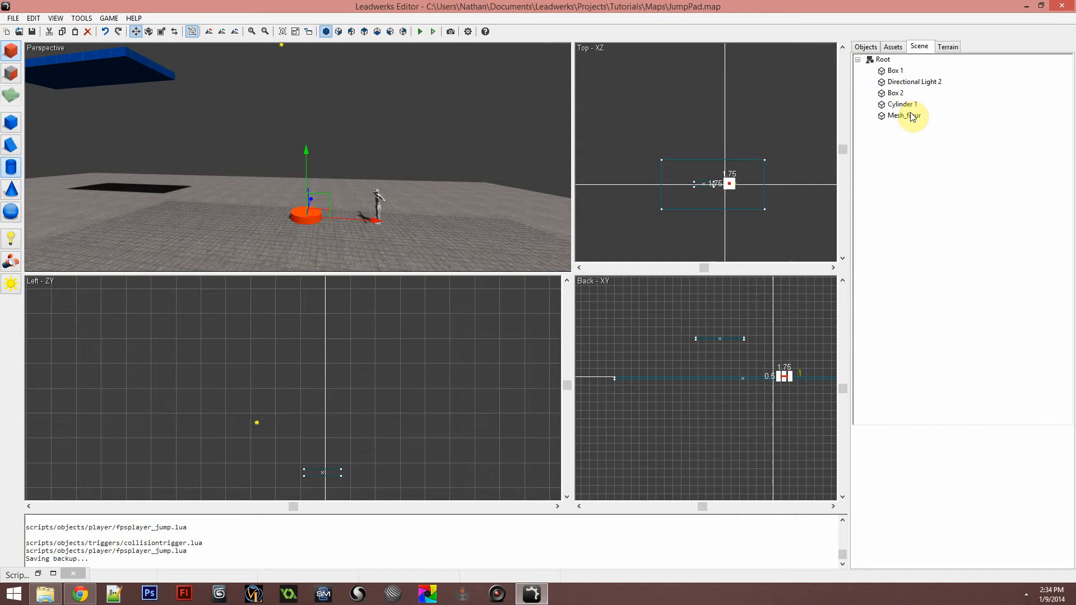
# Edit TriggerJump's AddForce values, play-test the jump, and settle on AddForce(65,70,0).
pyautogui.click(905, 115)
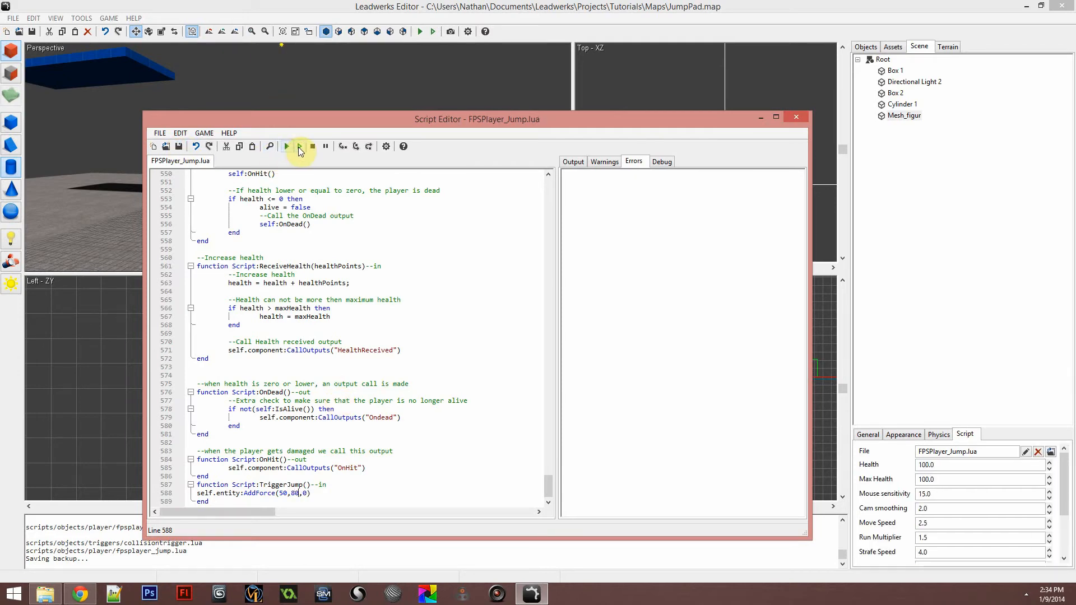
pyautogui.click(286, 145)
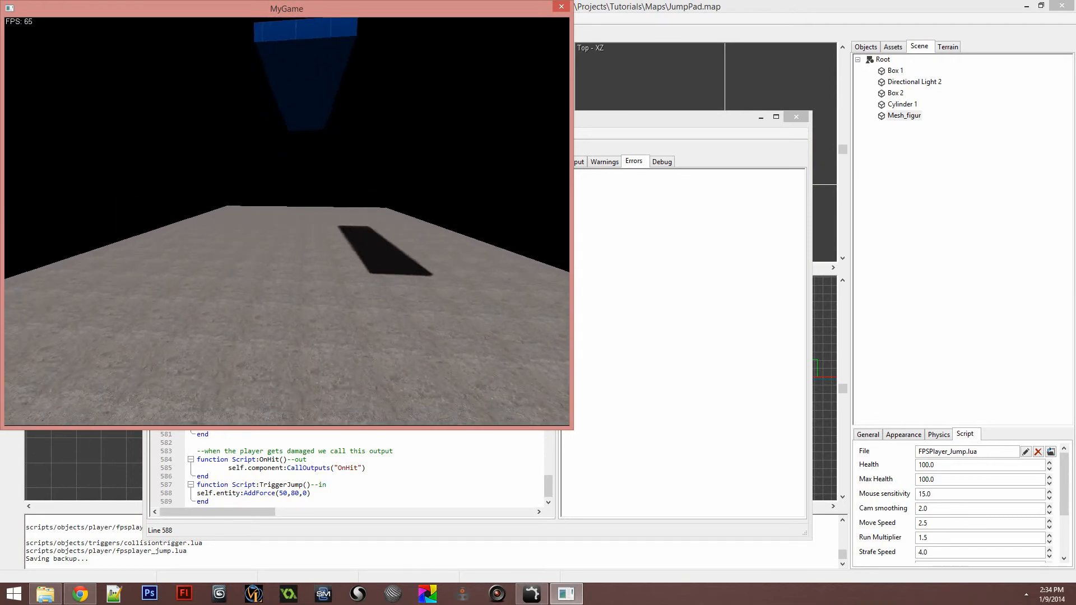
pyautogui.click(560, 7)
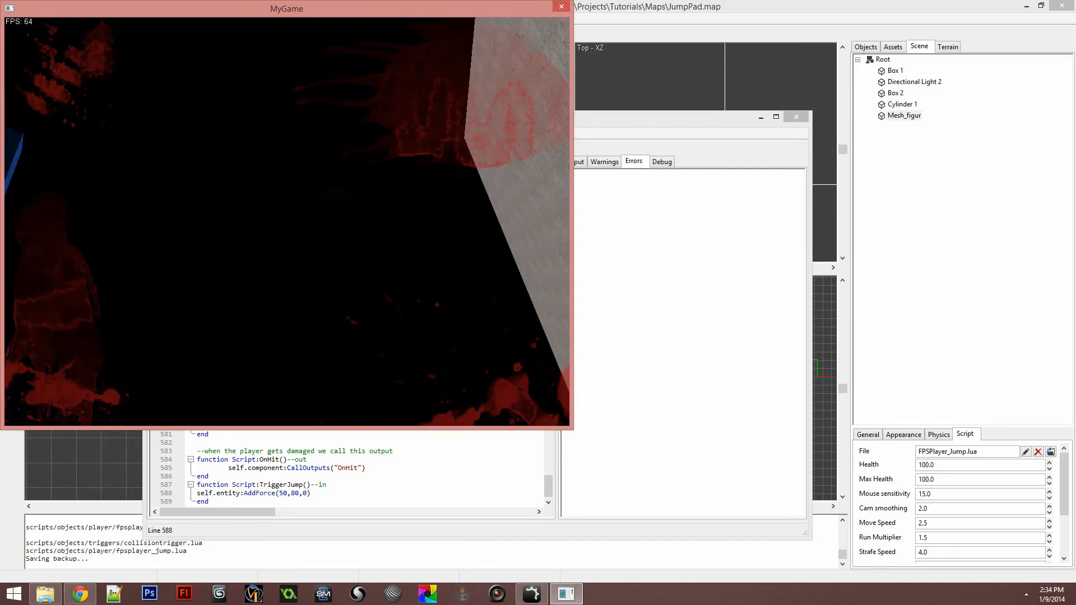
pyautogui.click(560, 7)
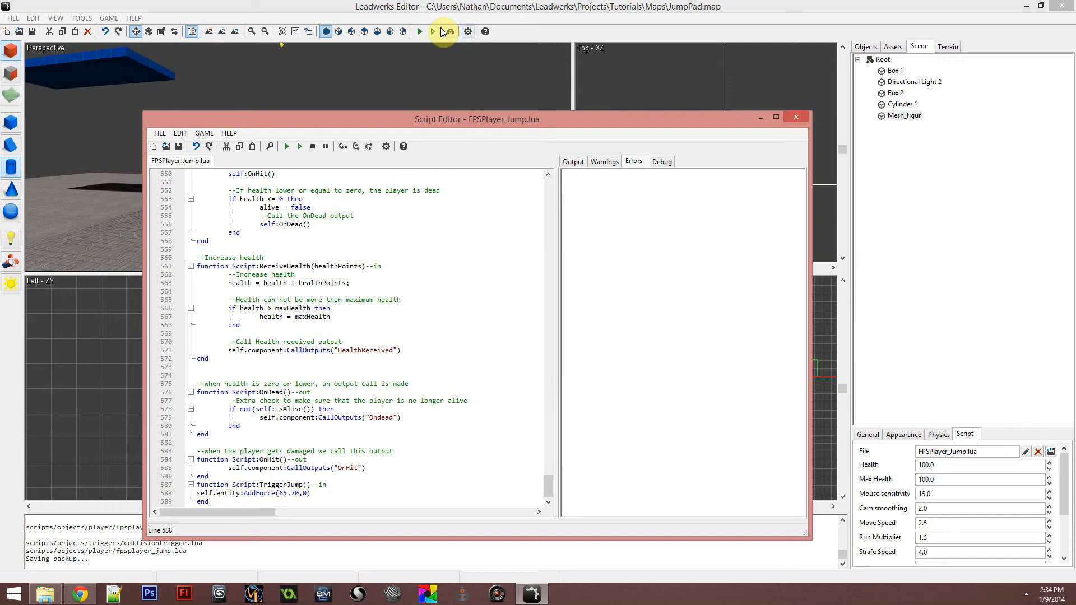
# Play-test again, then set the platform box's physics Shape to Box and fit it.
pyautogui.click(421, 31)
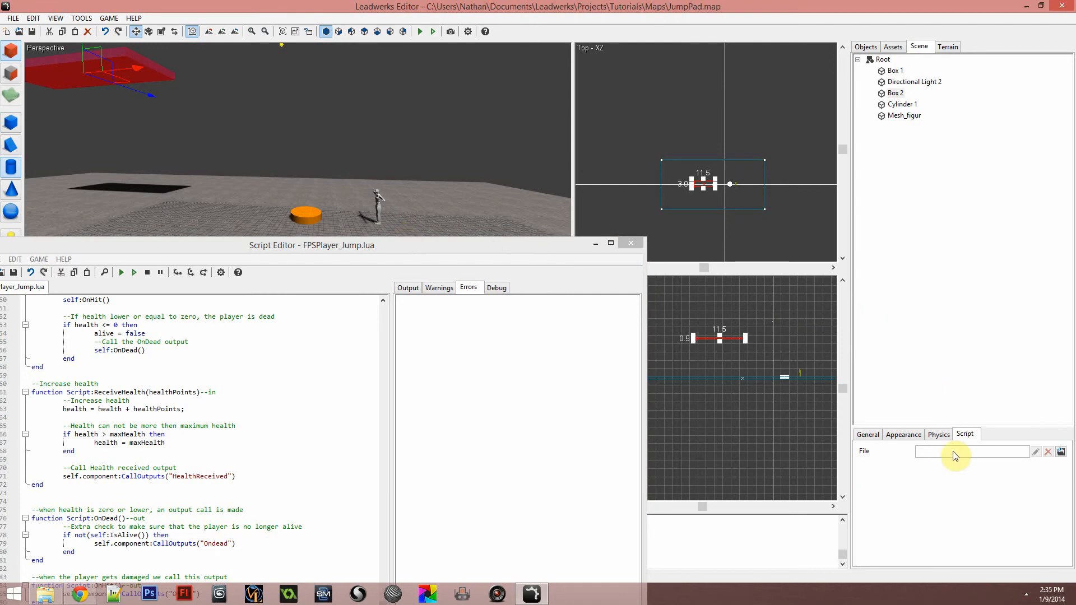
pyautogui.click(938, 434)
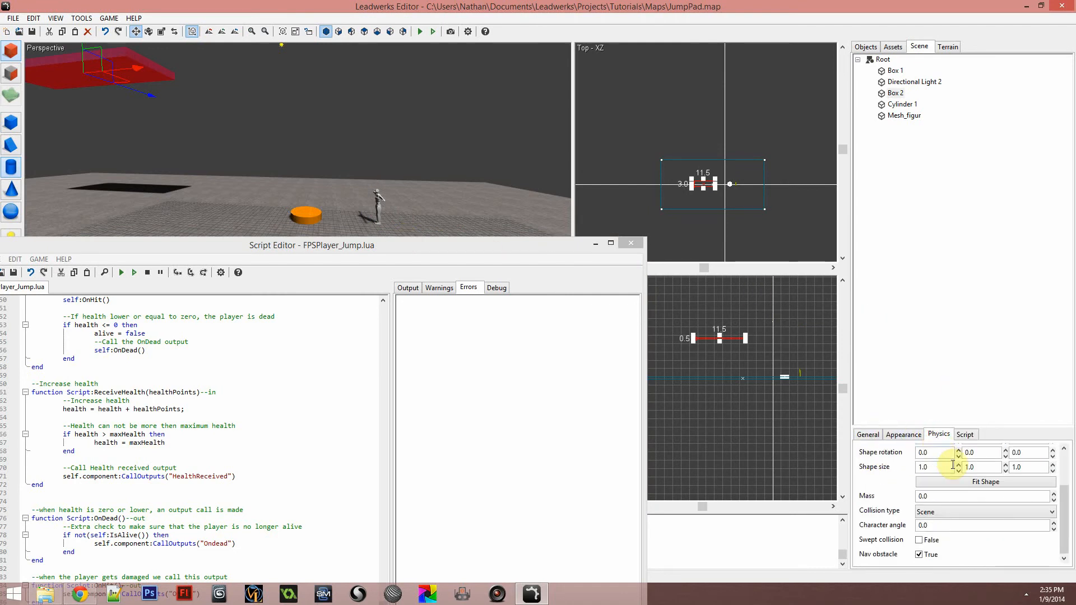
pyautogui.scroll(-3)
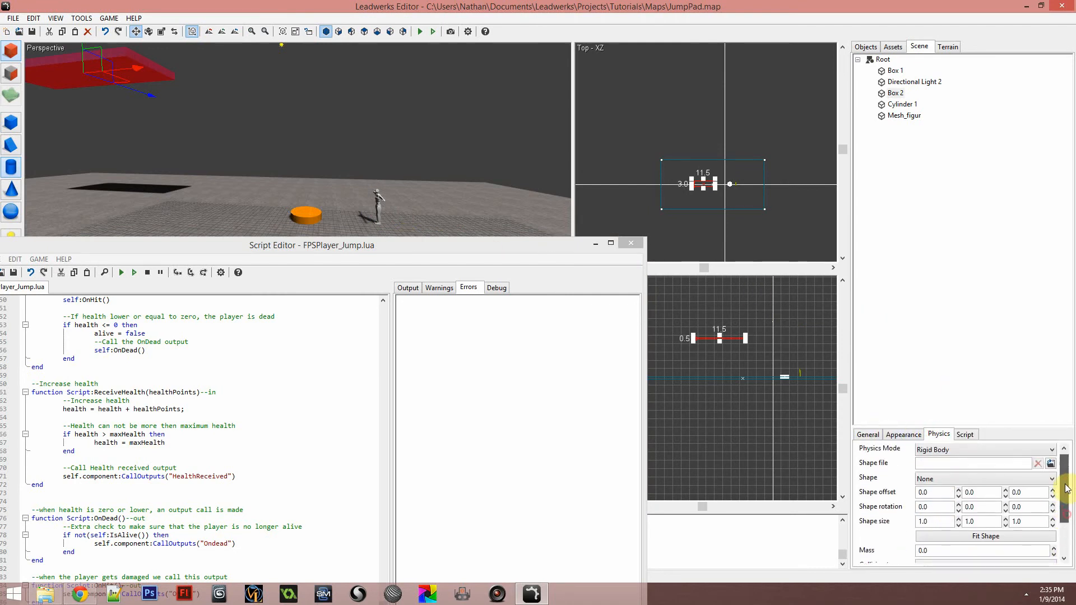
pyautogui.click(982, 481)
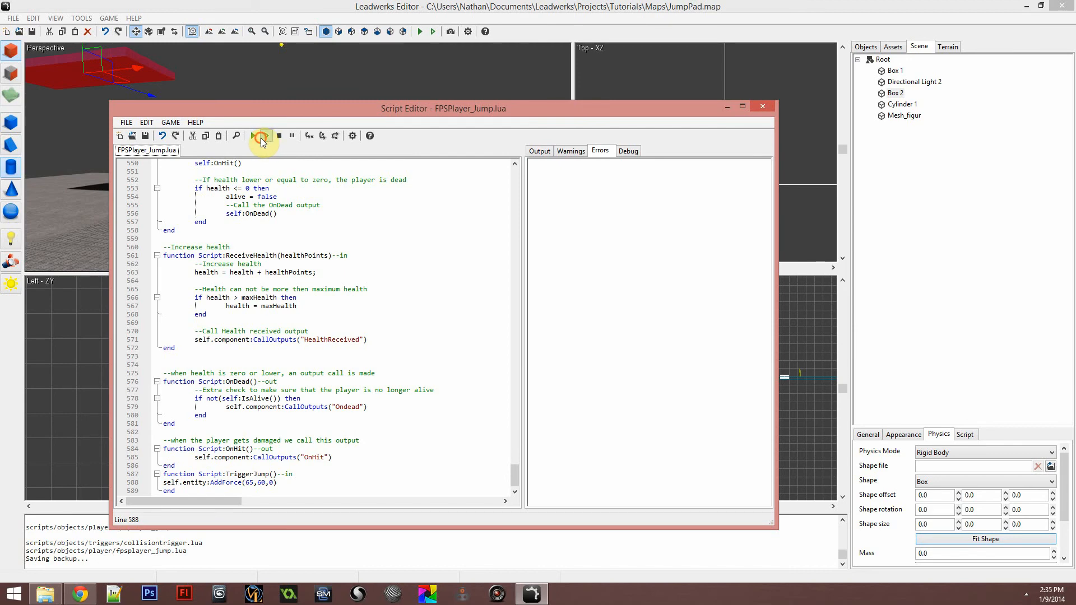
# Play-test with AddForce(70,65,0), land on the platform, and close the game.
pyautogui.click(261, 135)
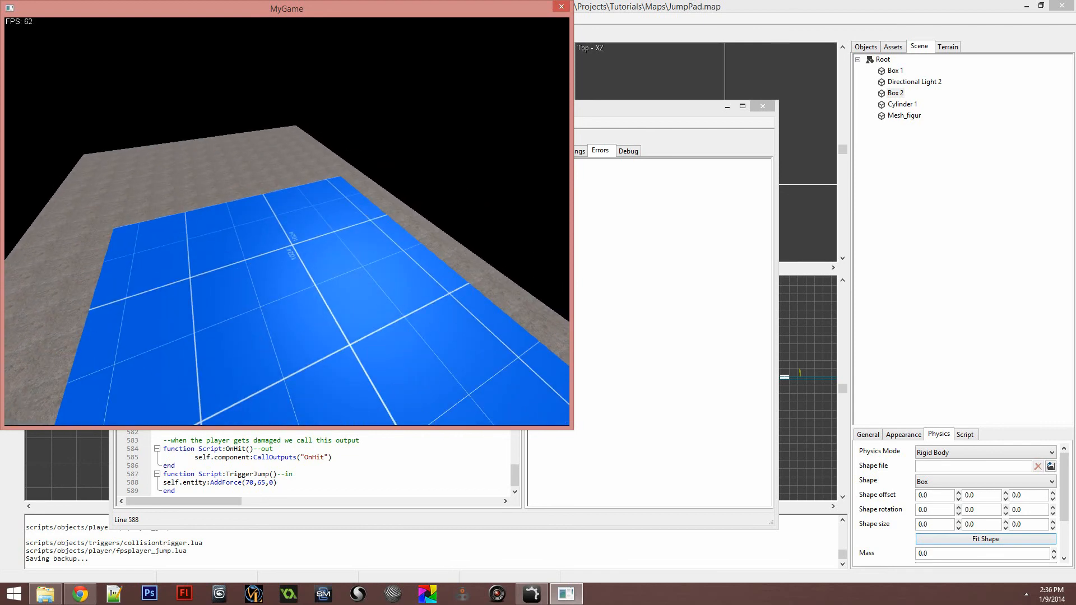
pyautogui.click(560, 8)
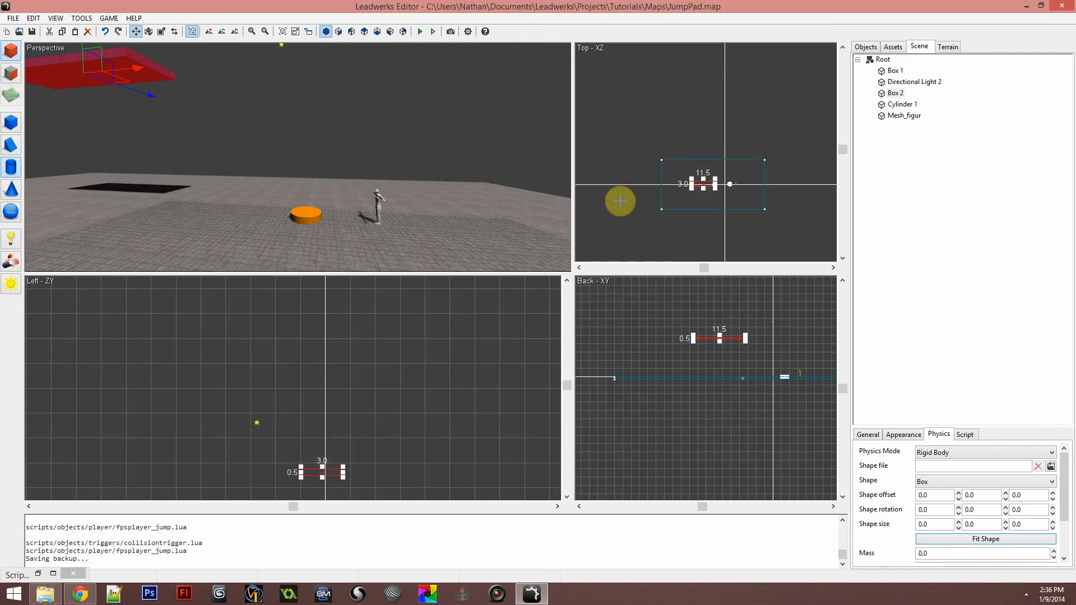
pyautogui.moveTo(650, 311)
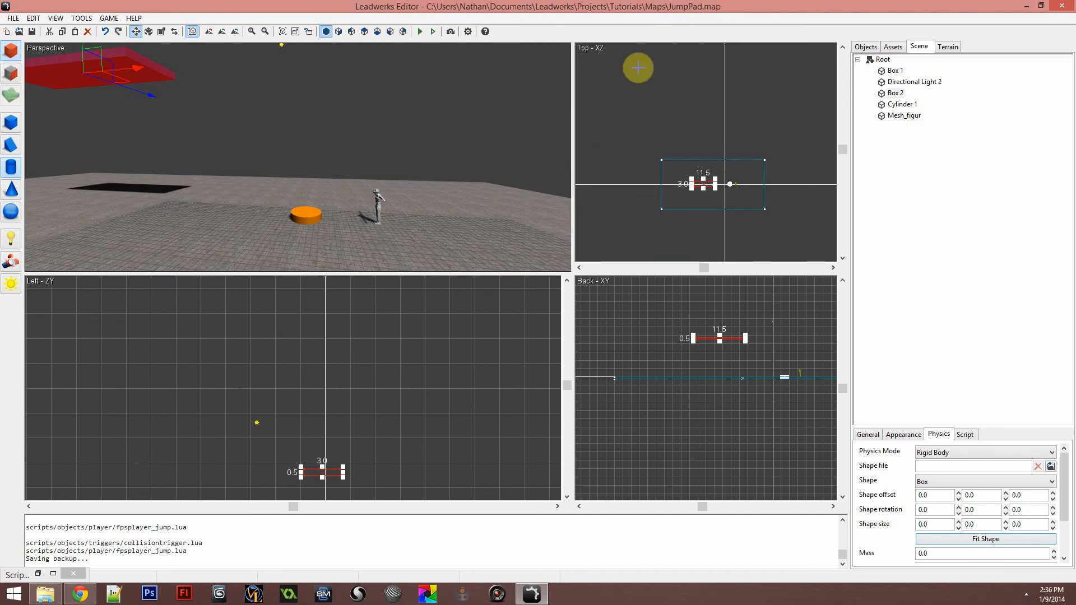
pyautogui.moveTo(578, 218)
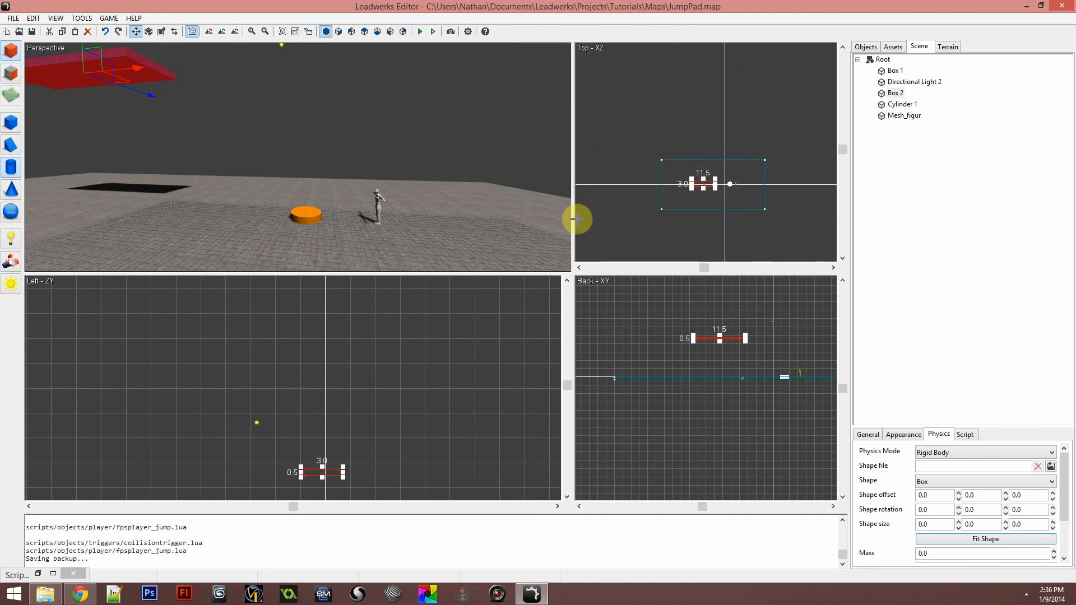